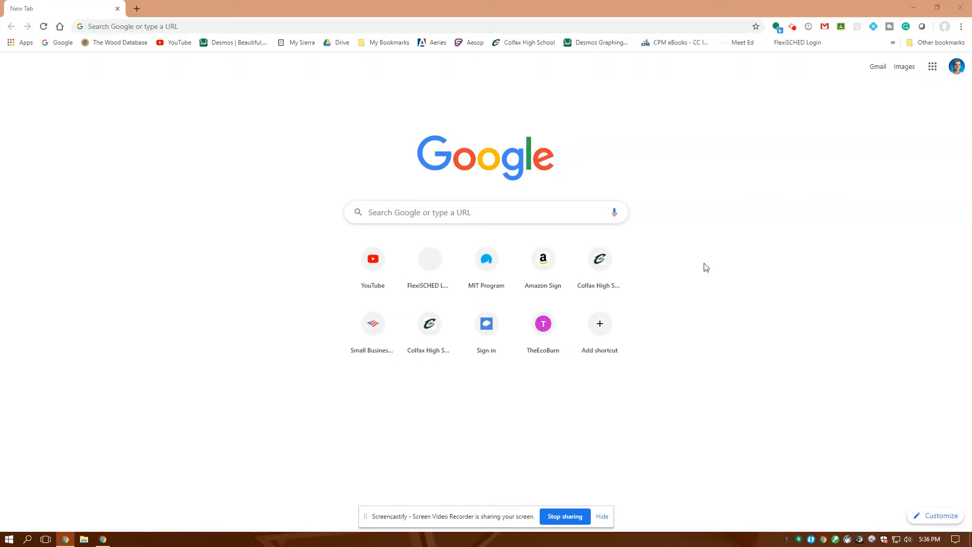
mouse_move(857, 170)
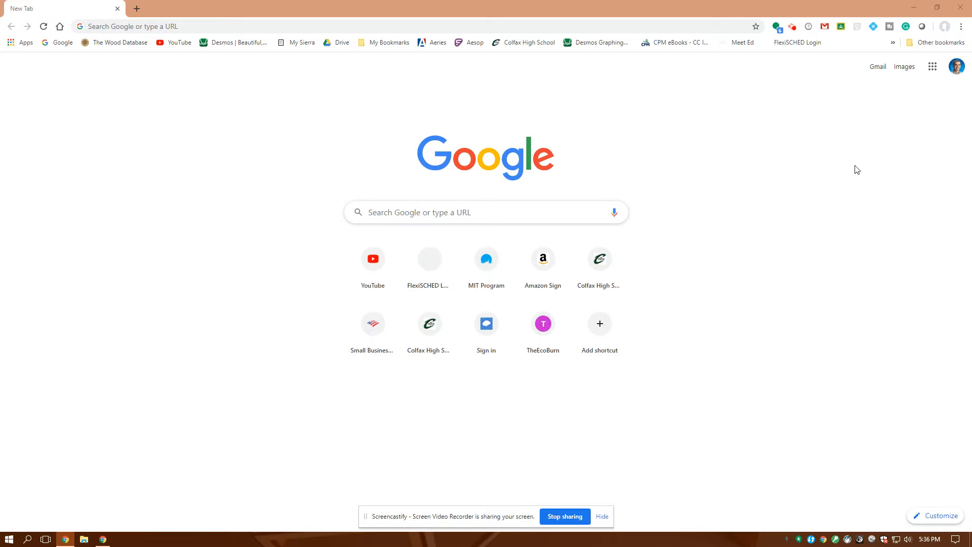
mouse_move(932, 67)
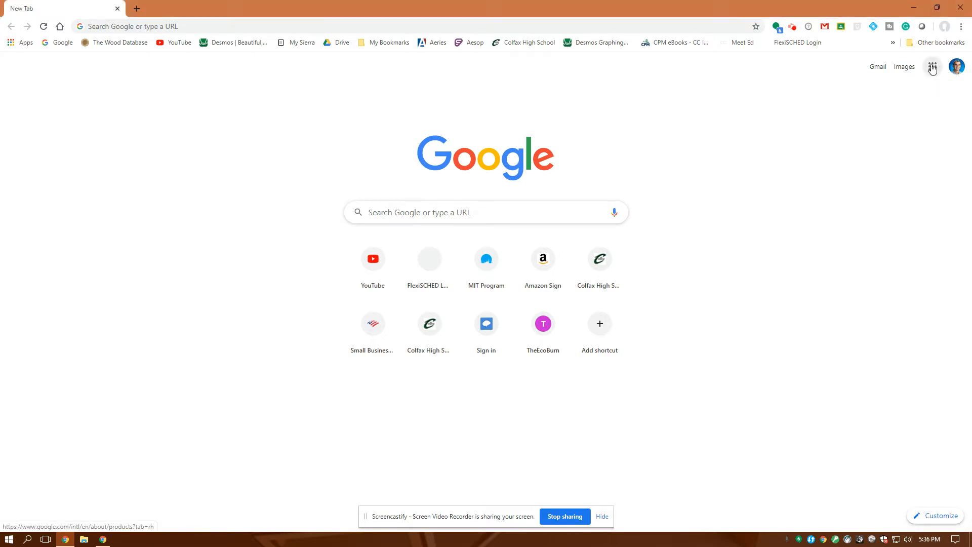
Step: Launch SketchUp for Schools from the Google apps menu in a new Chrome tab
left_click(932, 66)
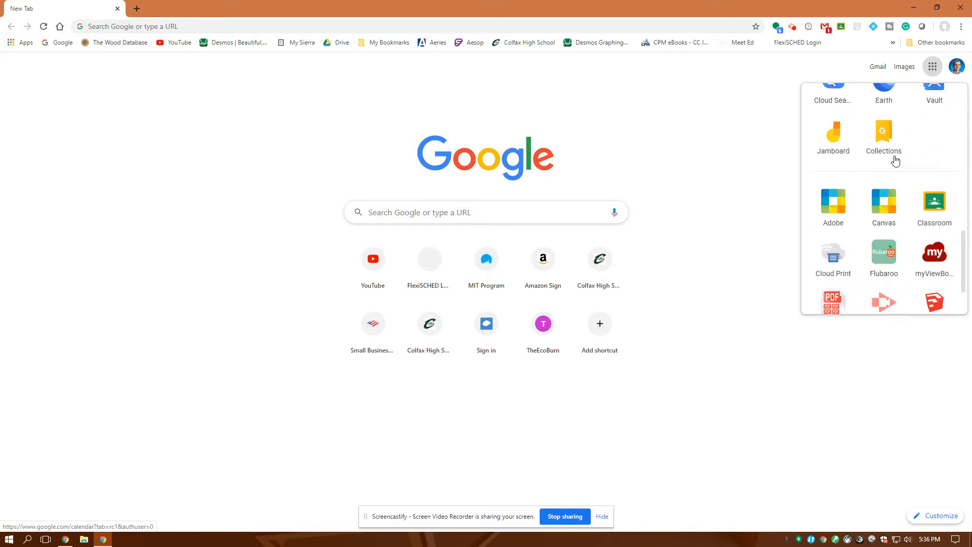
left_click(934, 302)
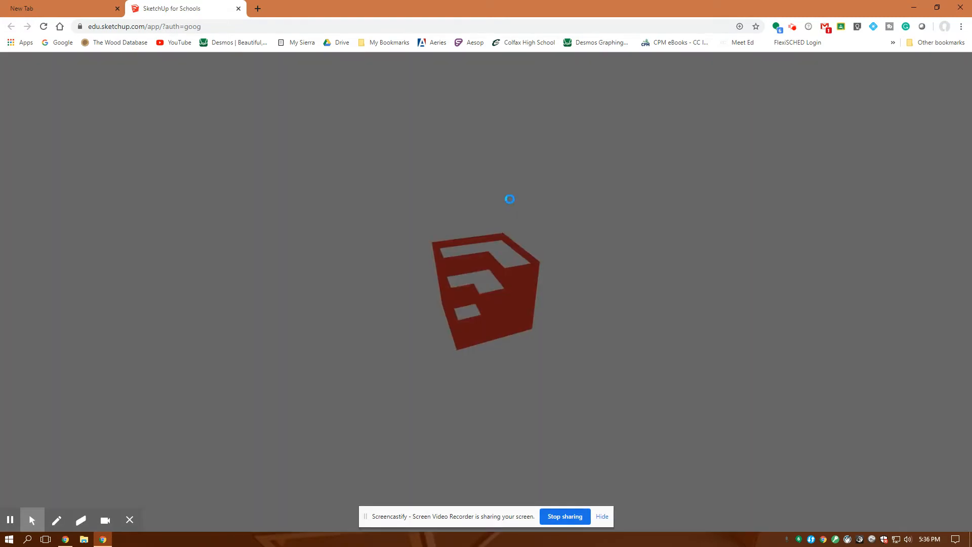
mouse_move(439, 202)
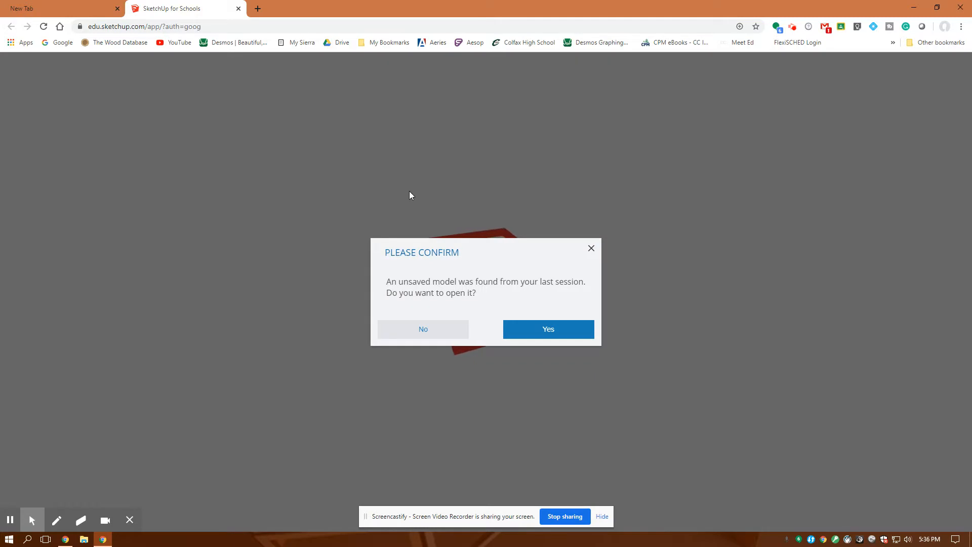
Step: Skip reopening the unsaved model and start a new Simple Template - Feet and Inches model
left_click(423, 329)
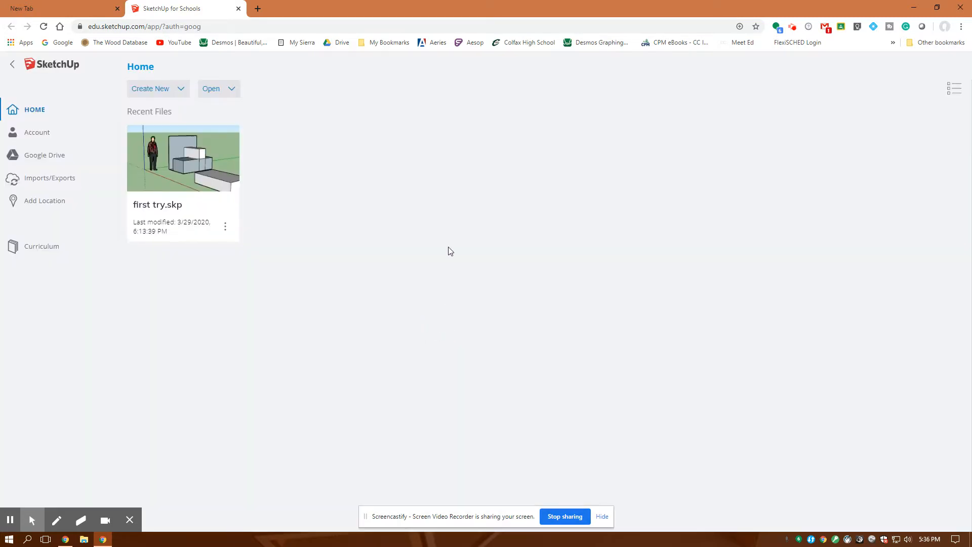
mouse_move(428, 212)
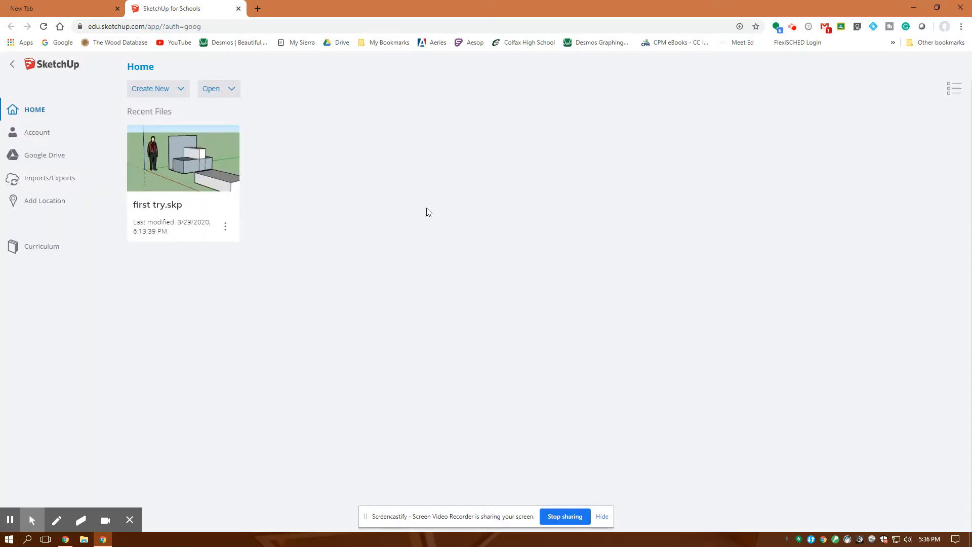
mouse_move(180, 90)
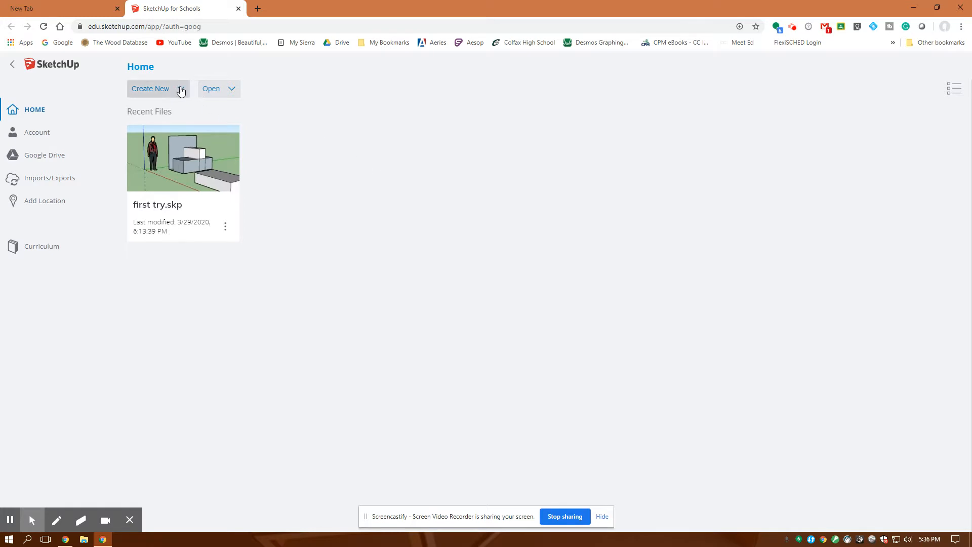
left_click(150, 88)
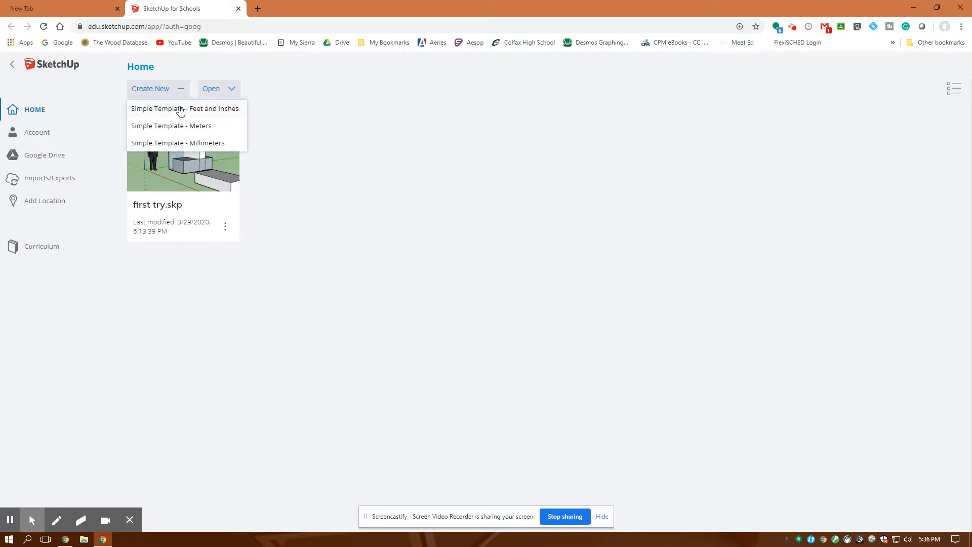
left_click(184, 107)
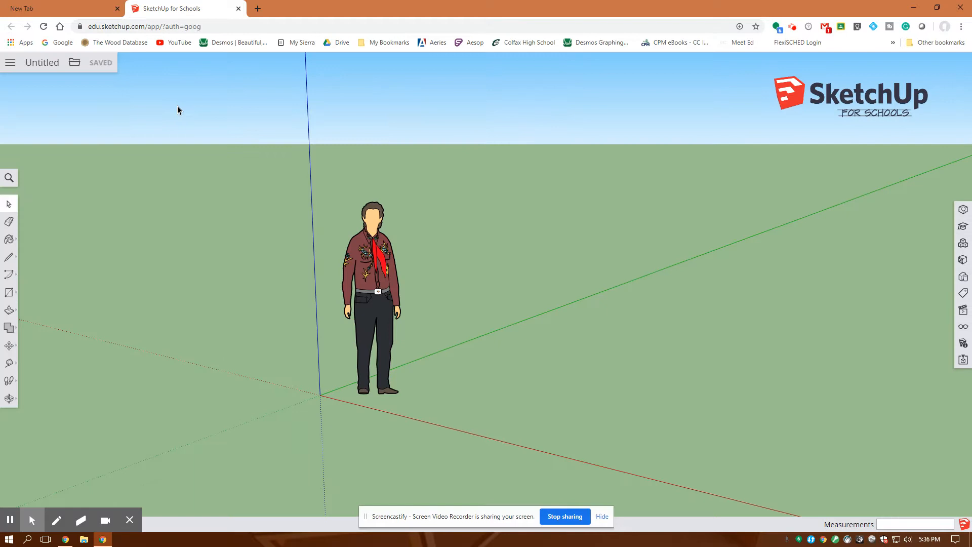
left_click(11, 62)
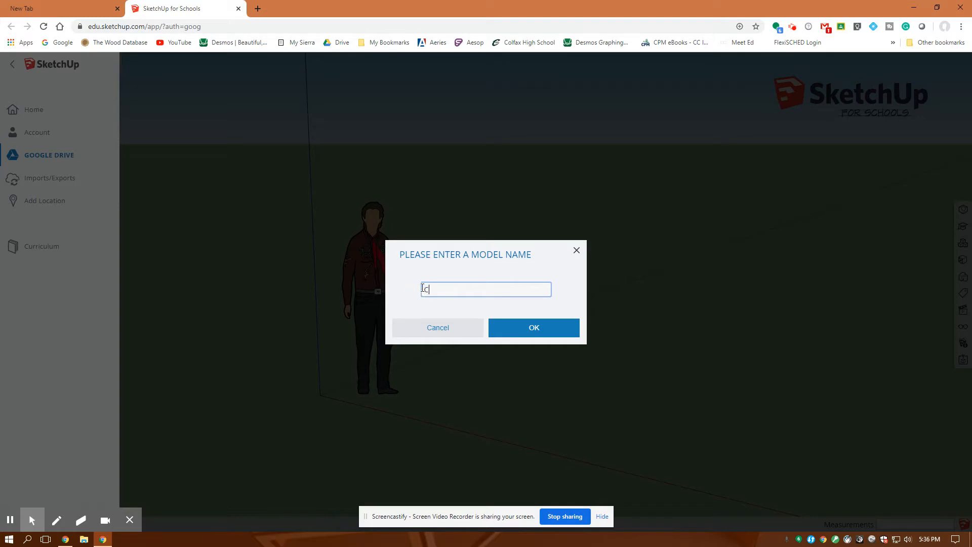
type("olfaxMa")
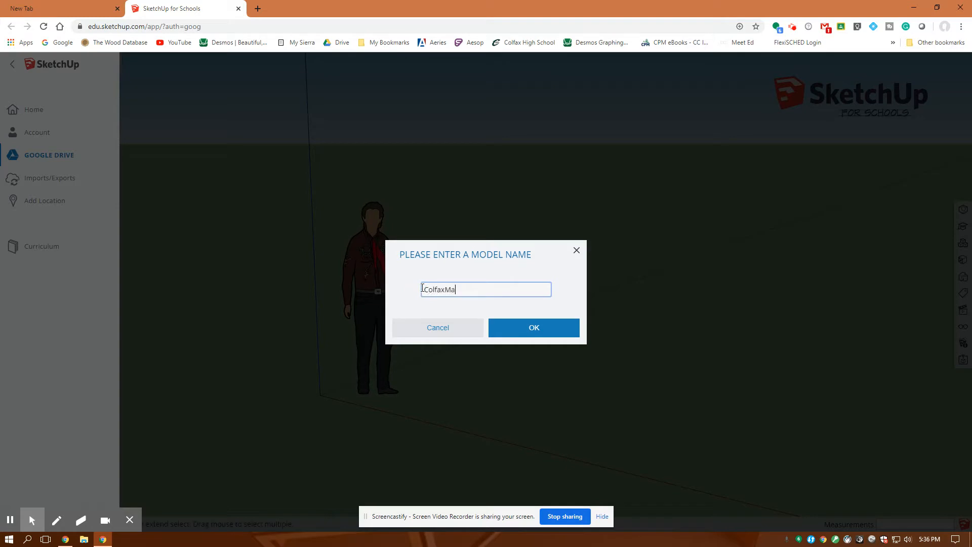
type("th Assig")
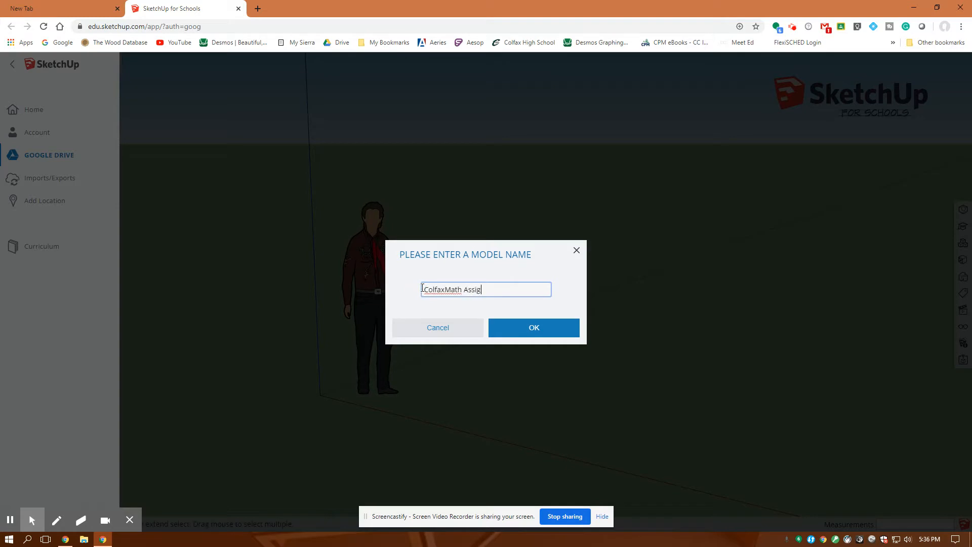
type("nm")
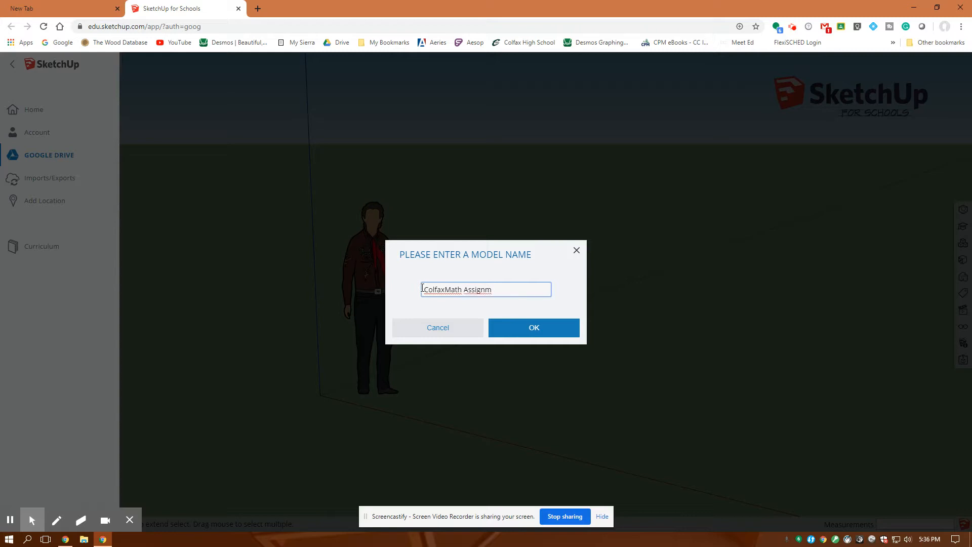
type("ent #")
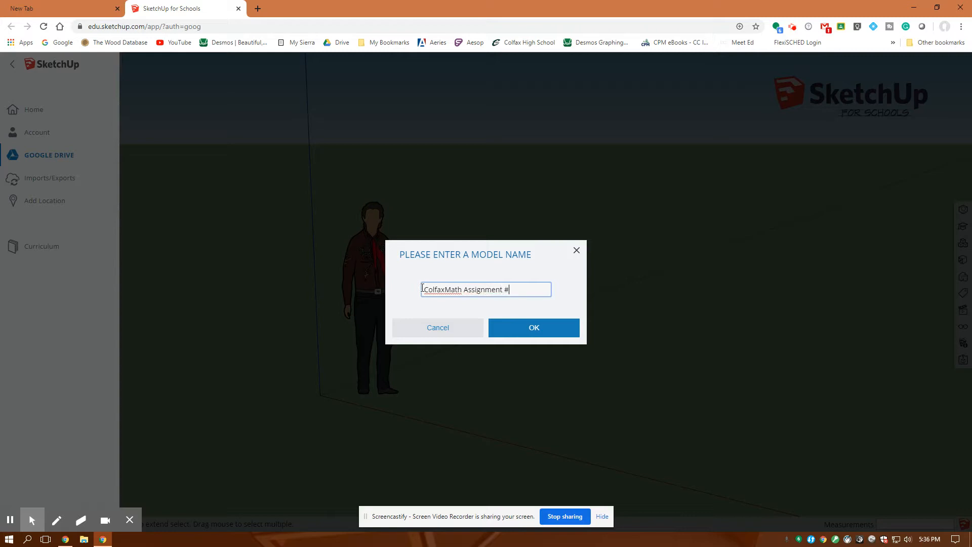
type("2")
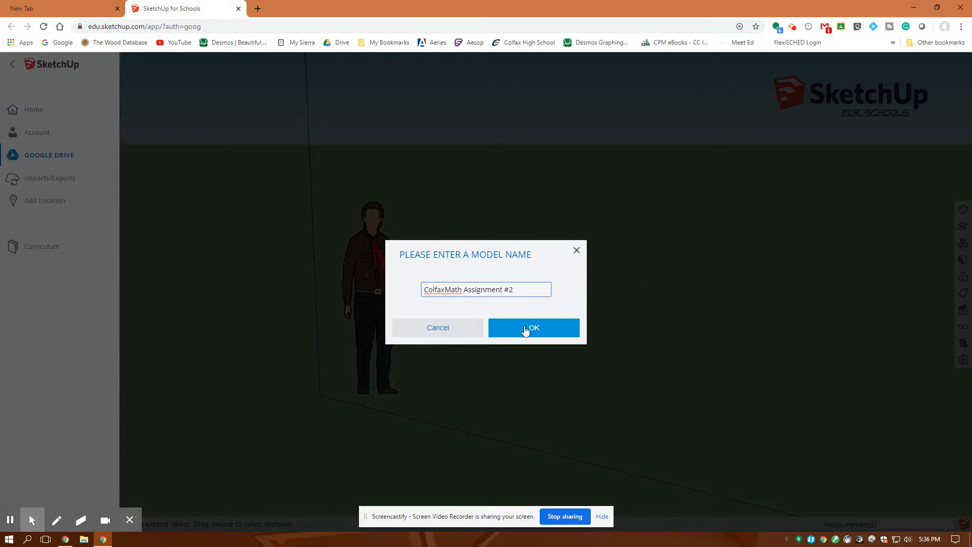
left_click(533, 328)
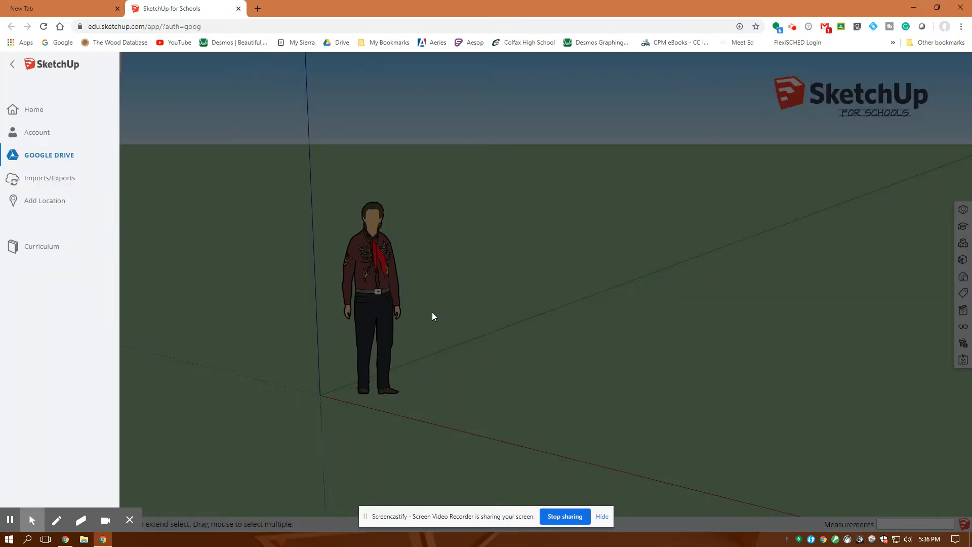
mouse_move(188, 277)
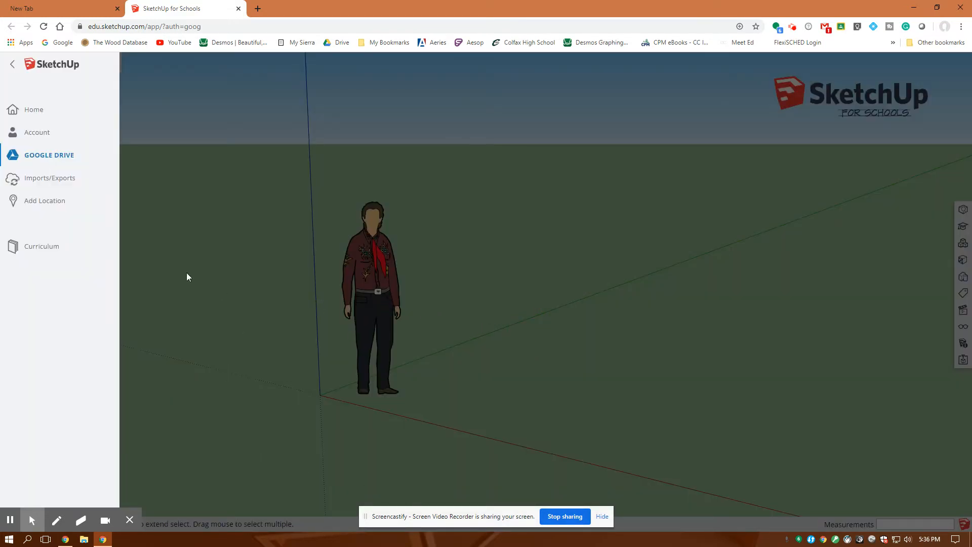
left_click(11, 64)
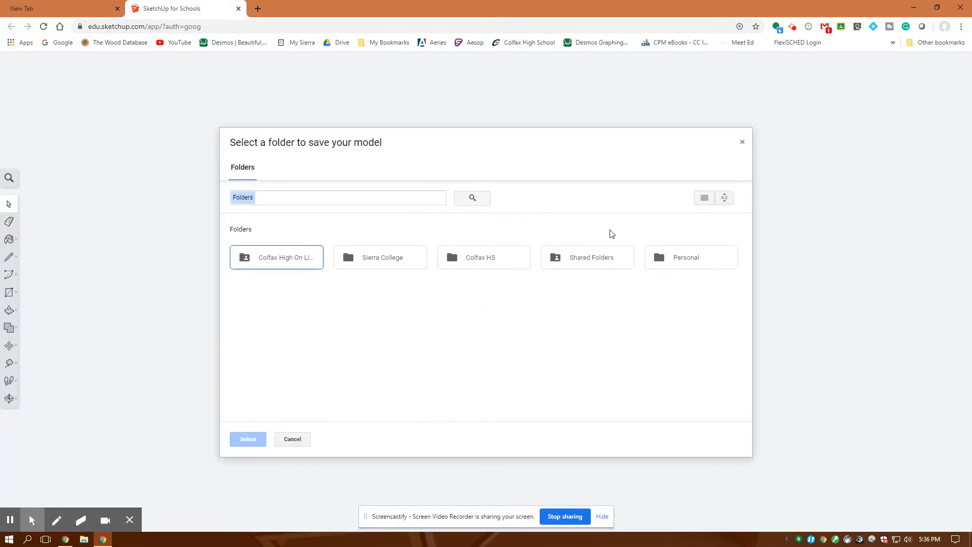
mouse_move(742, 142)
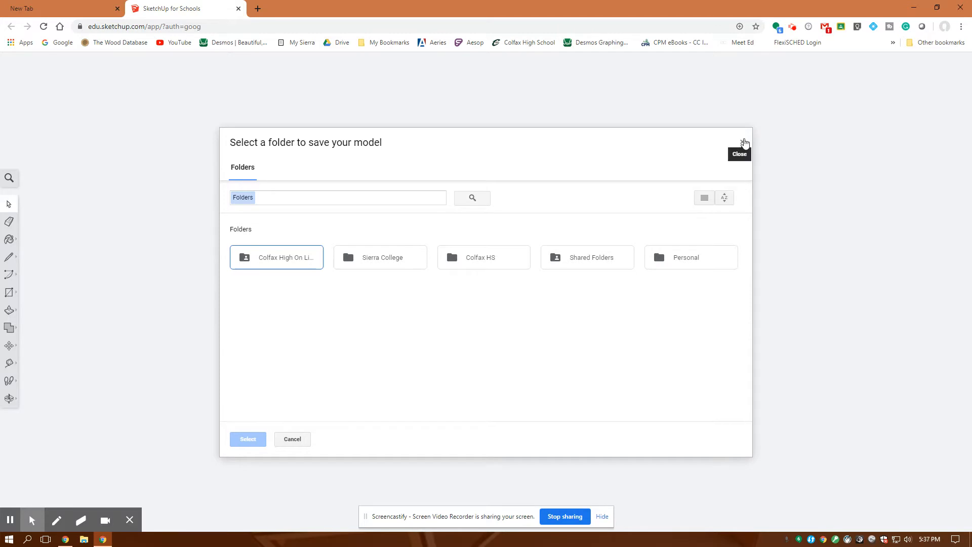
left_click(743, 143)
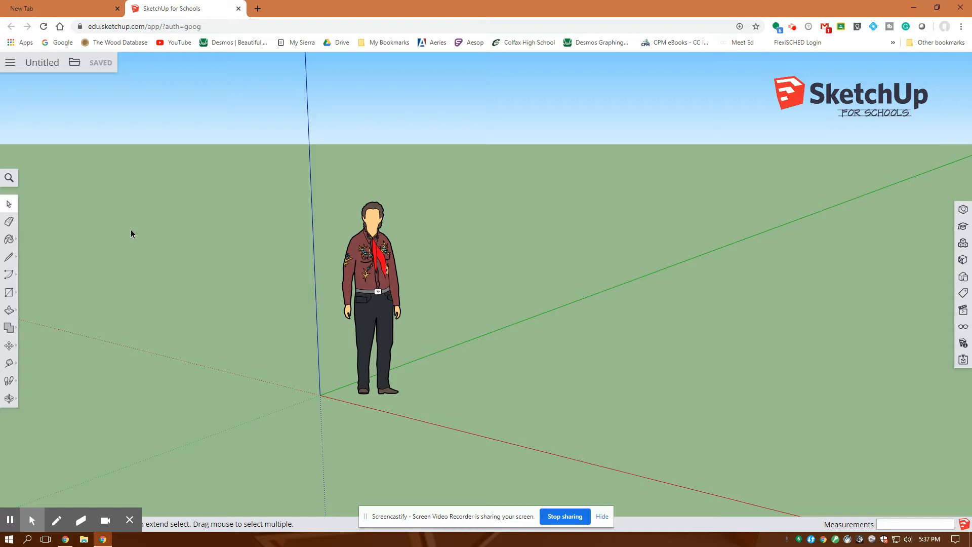
mouse_move(665, 265)
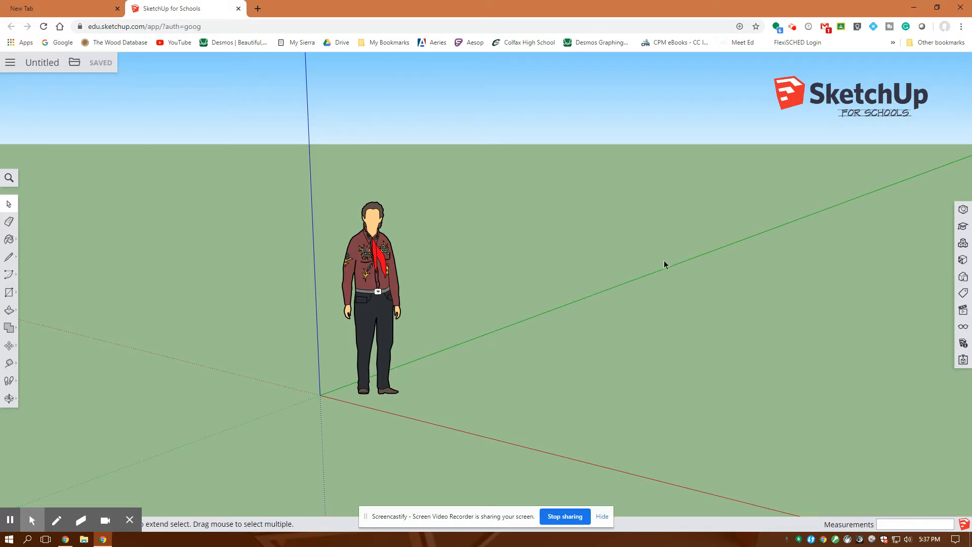
mouse_move(348, 391)
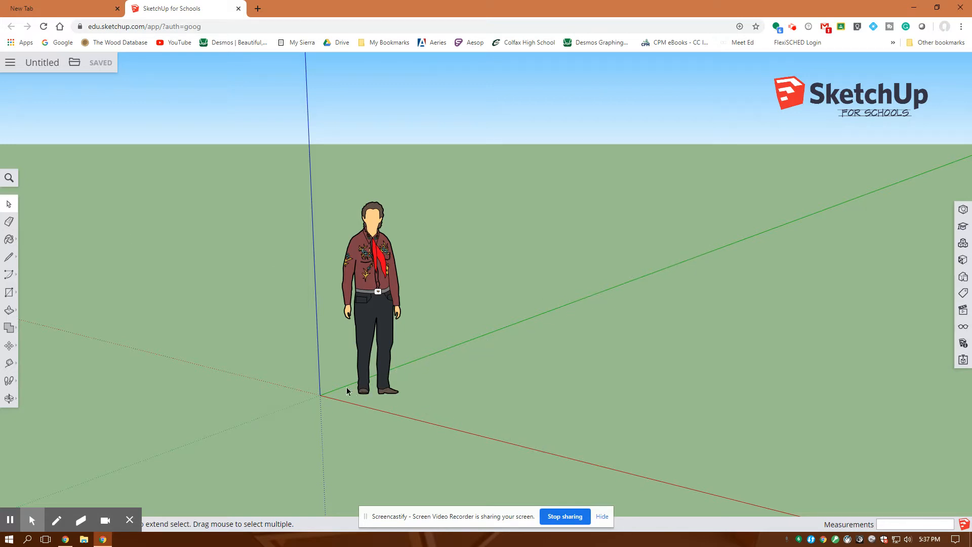
mouse_move(318, 153)
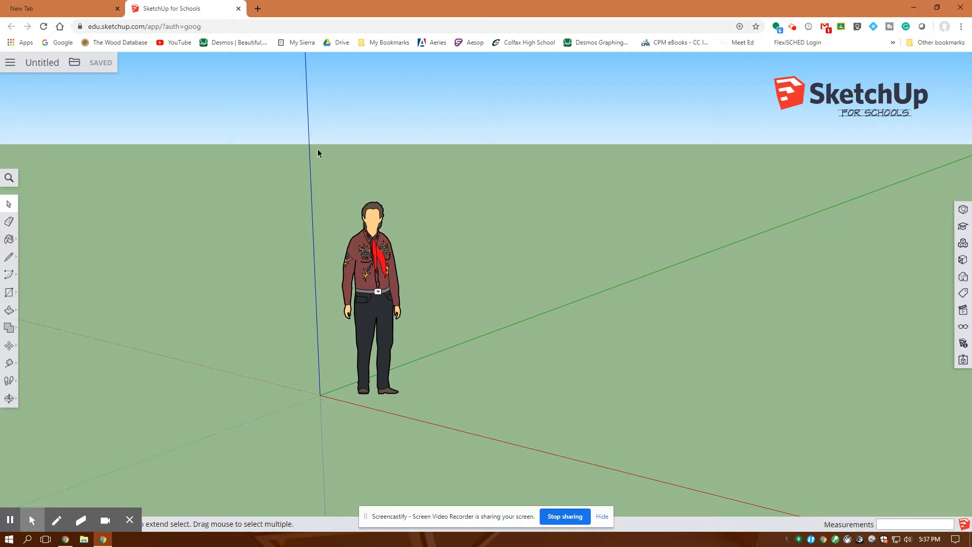
mouse_move(141, 285)
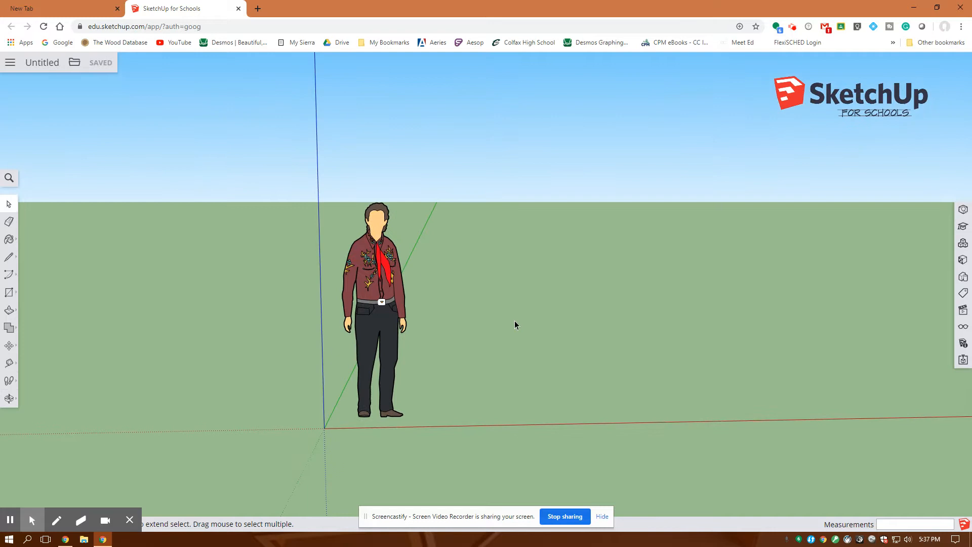
mouse_move(456, 345)
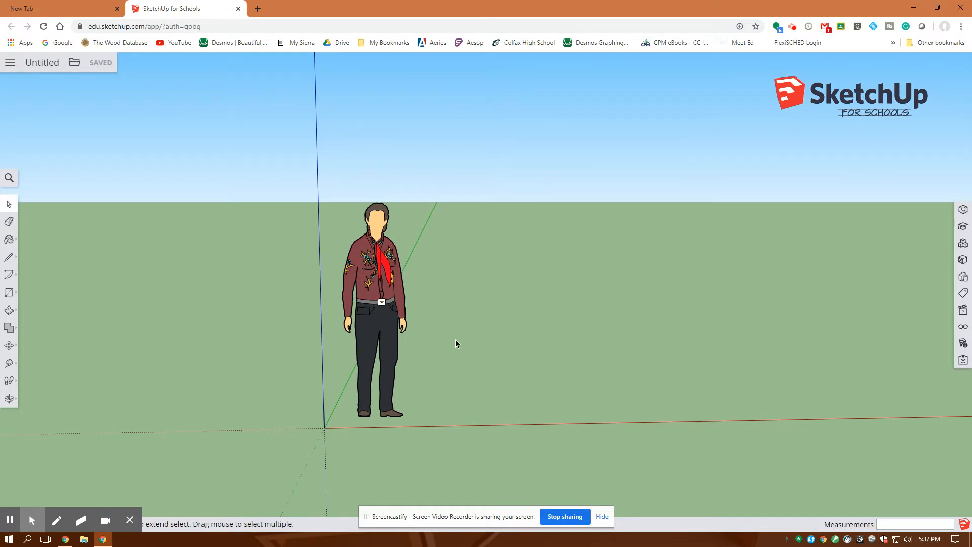
mouse_move(457, 332)
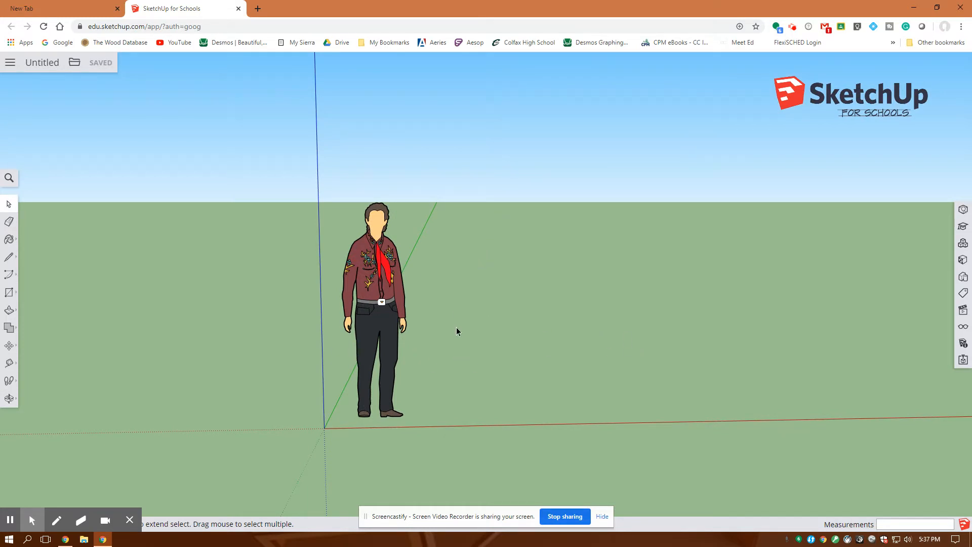
mouse_move(54, 295)
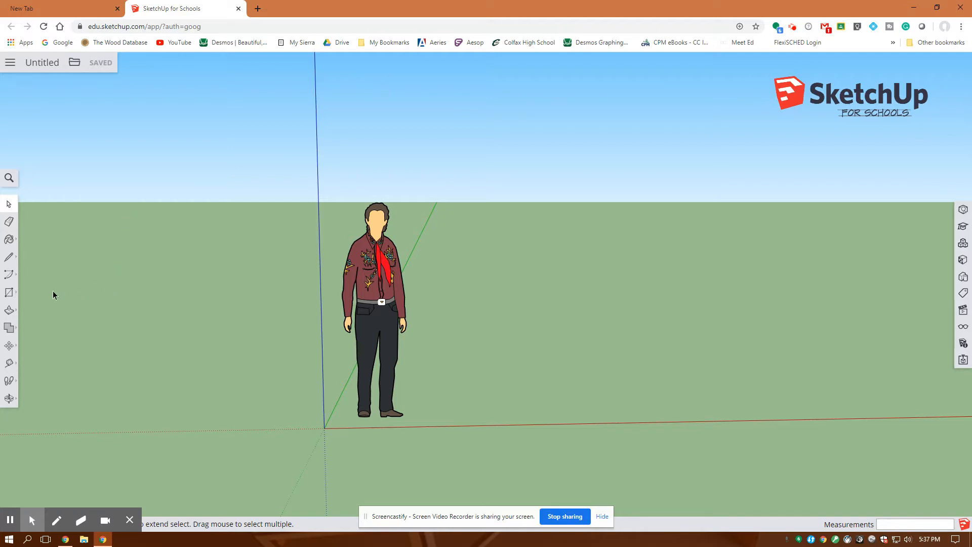
mouse_move(9, 293)
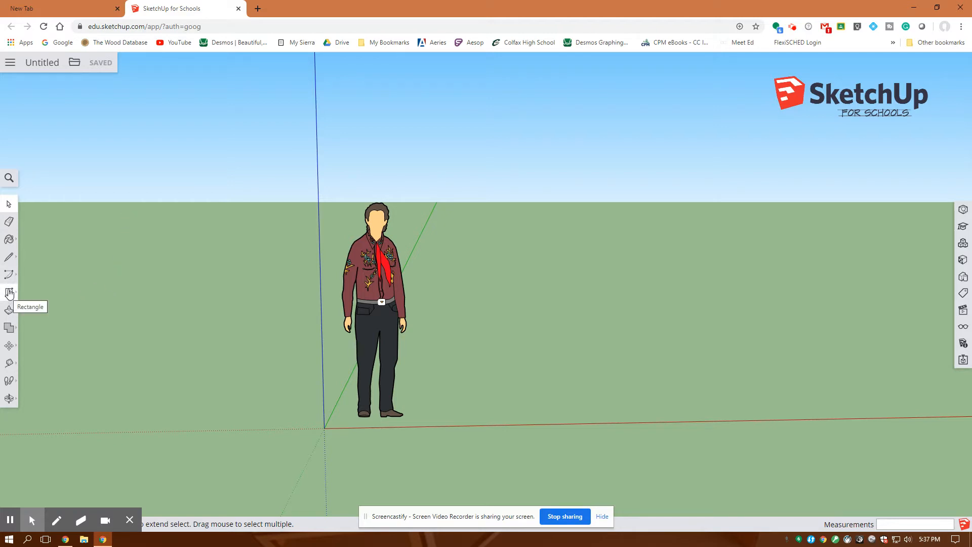
Step: Draw an upright circle with radius 2' beside the scale figure using the Circle tool
left_click(9, 293)
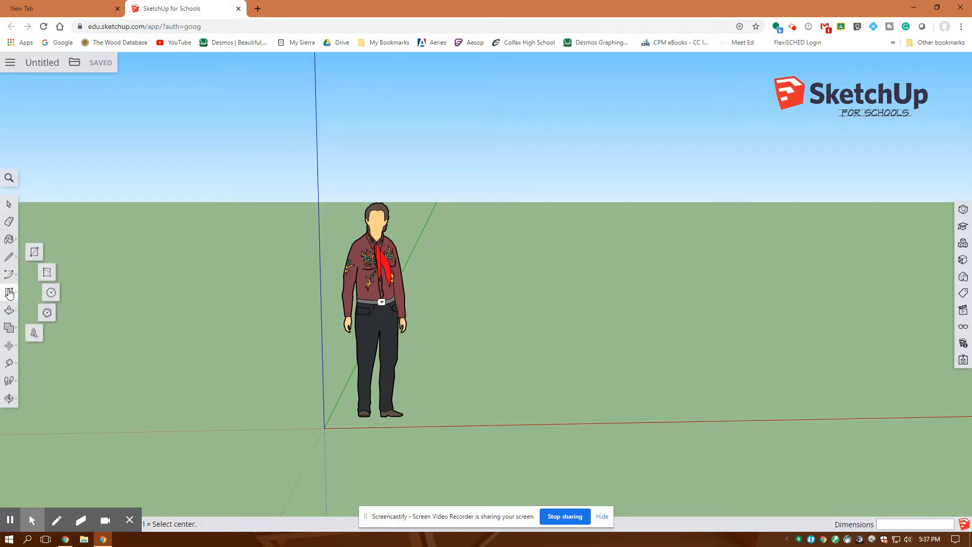
left_click(50, 292)
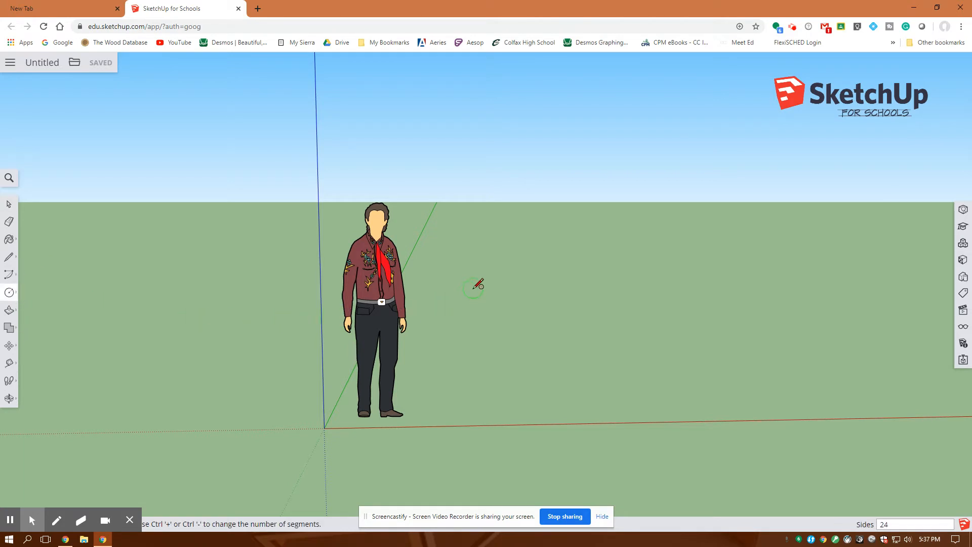
mouse_move(477, 267)
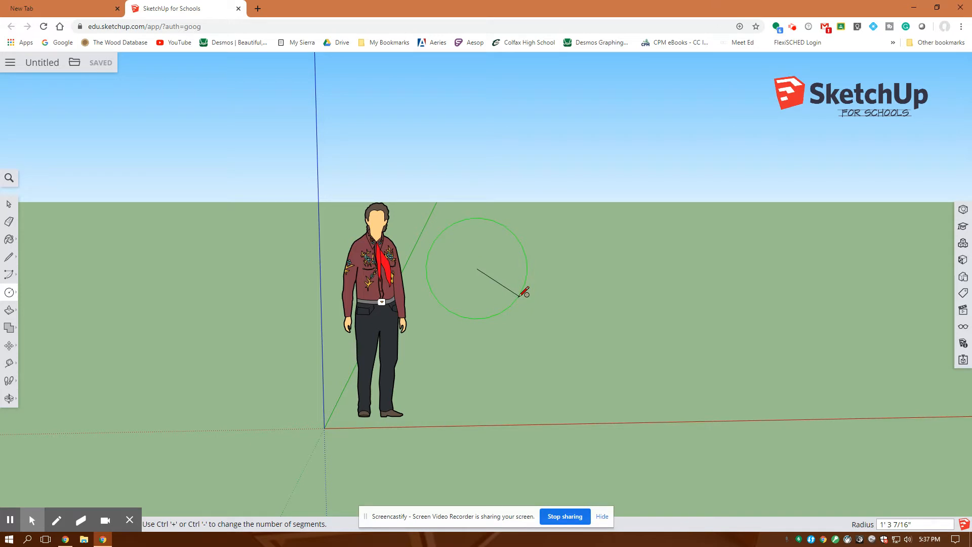
type("2'")
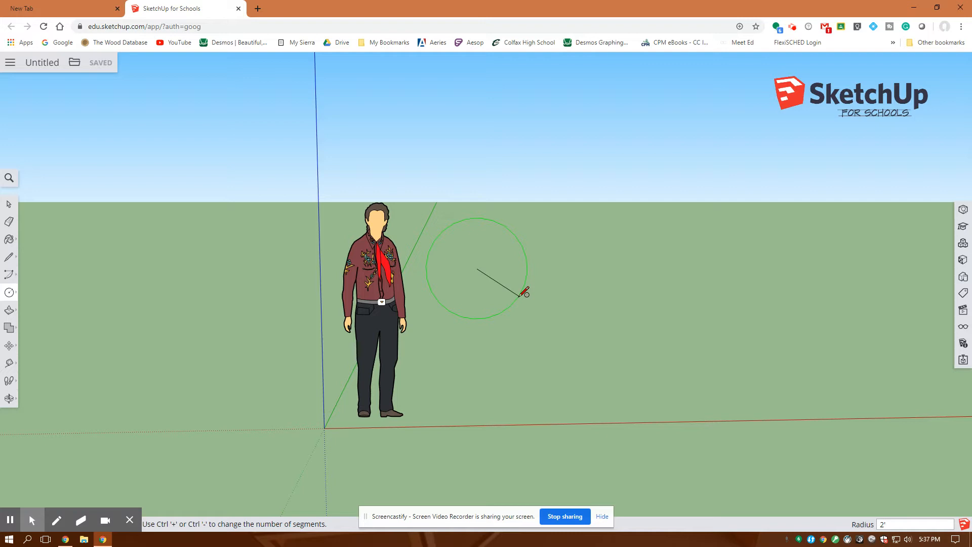
left_click(525, 293)
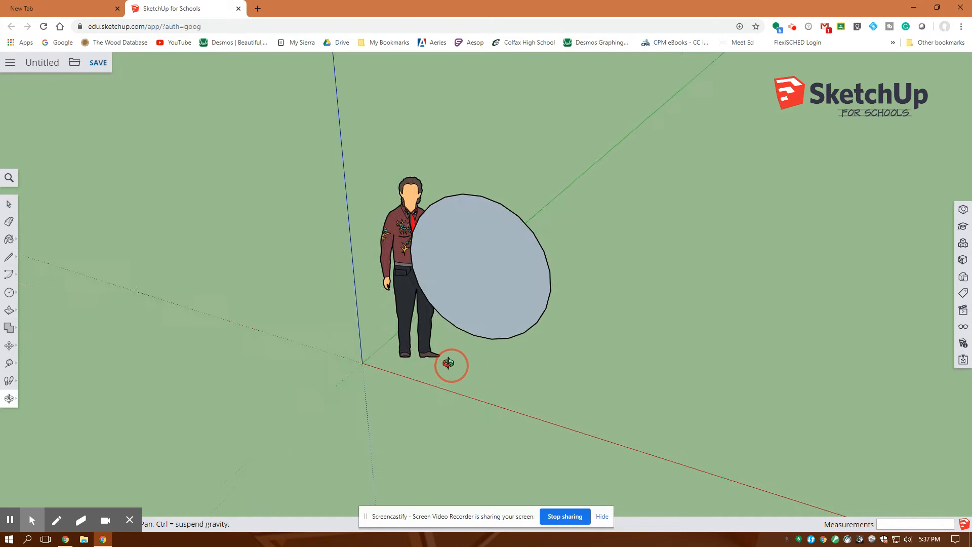
left_click(9, 292)
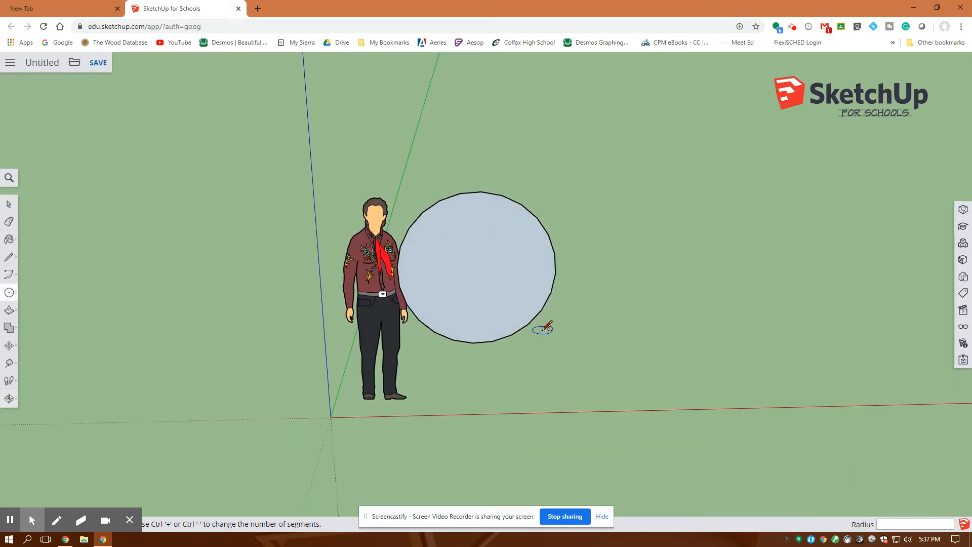
mouse_move(556, 323)
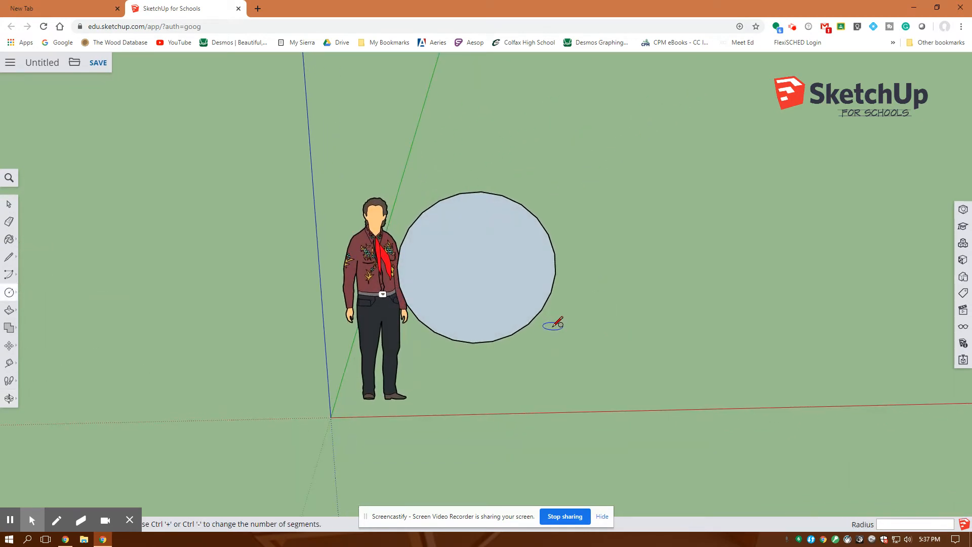
mouse_move(602, 330)
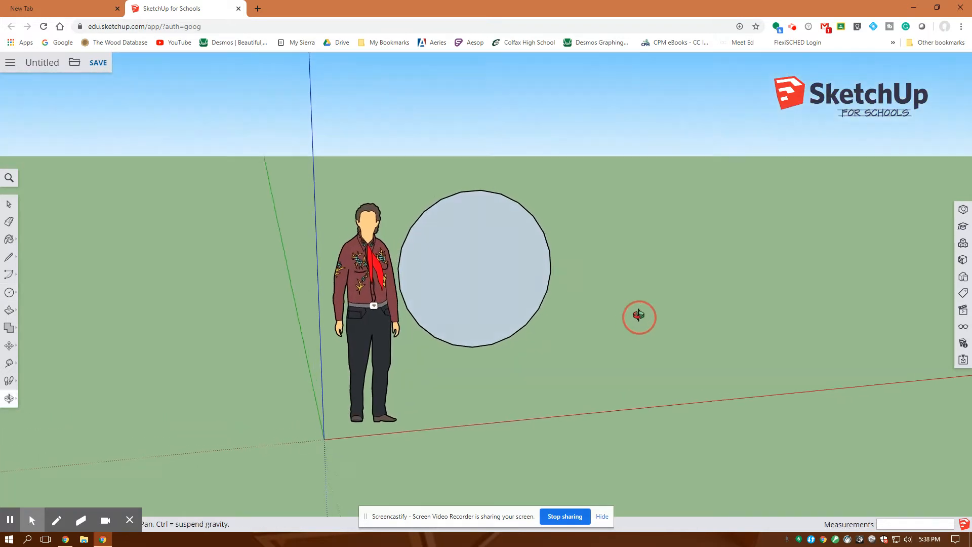
left_click(9, 293)
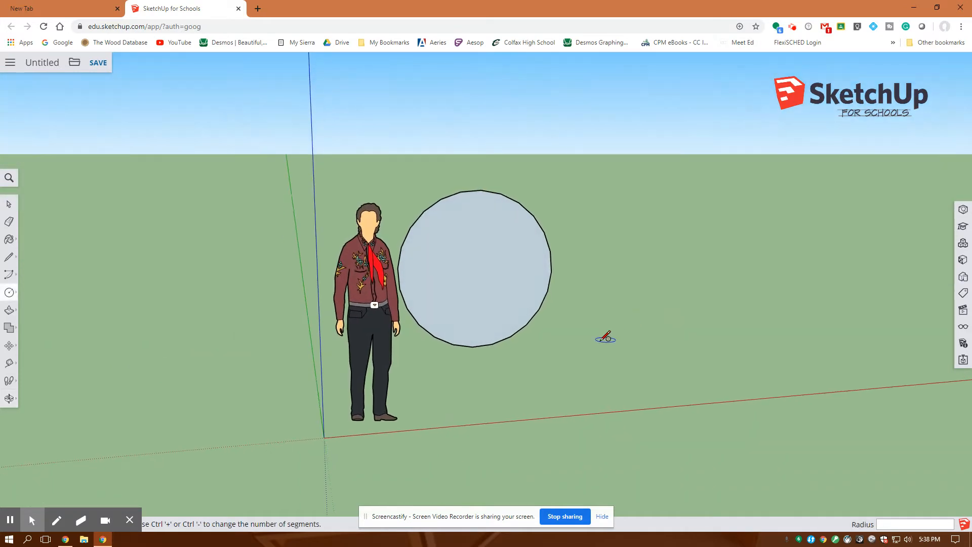
mouse_move(197, 337)
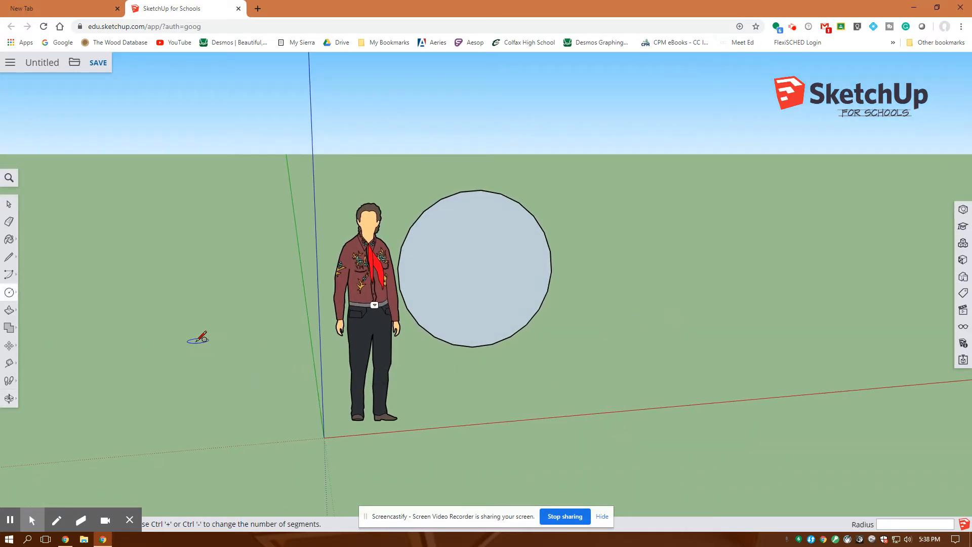
mouse_move(25, 241)
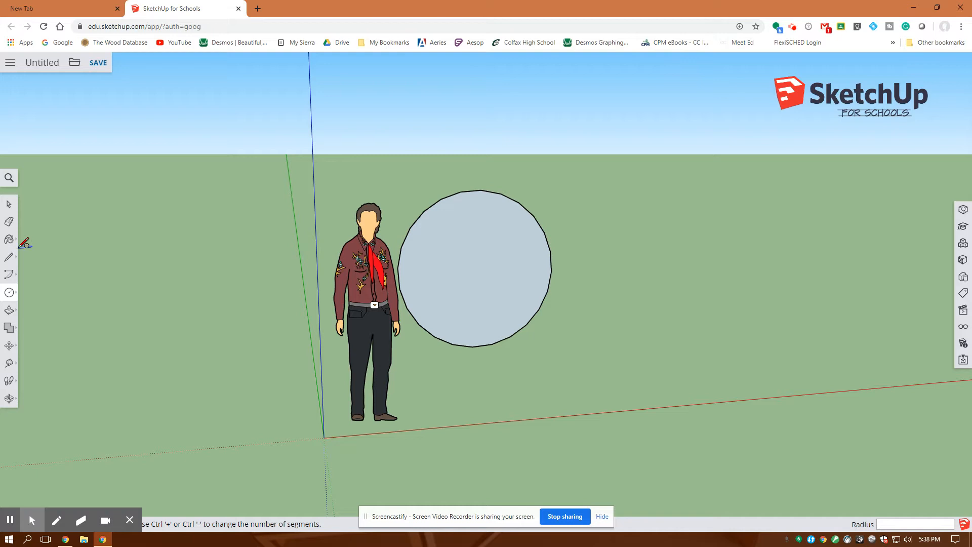
mouse_move(9, 310)
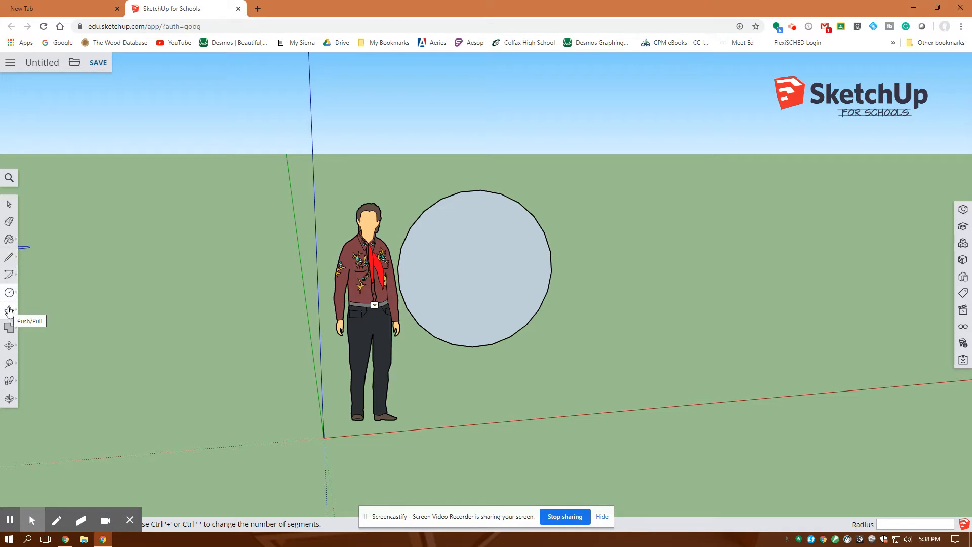
Step: Push/Pull the circle face back 20' into a long cylinder
left_click(9, 310)
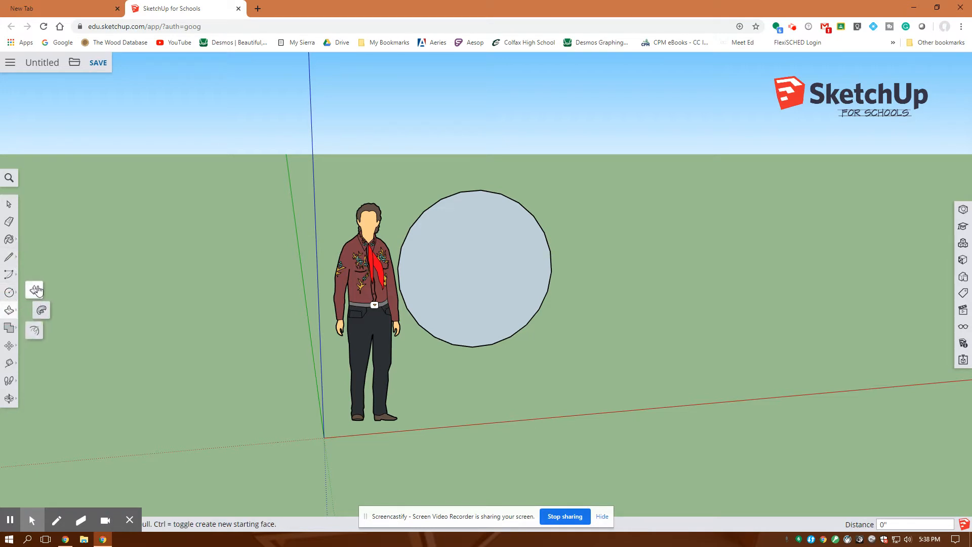
left_click(470, 276)
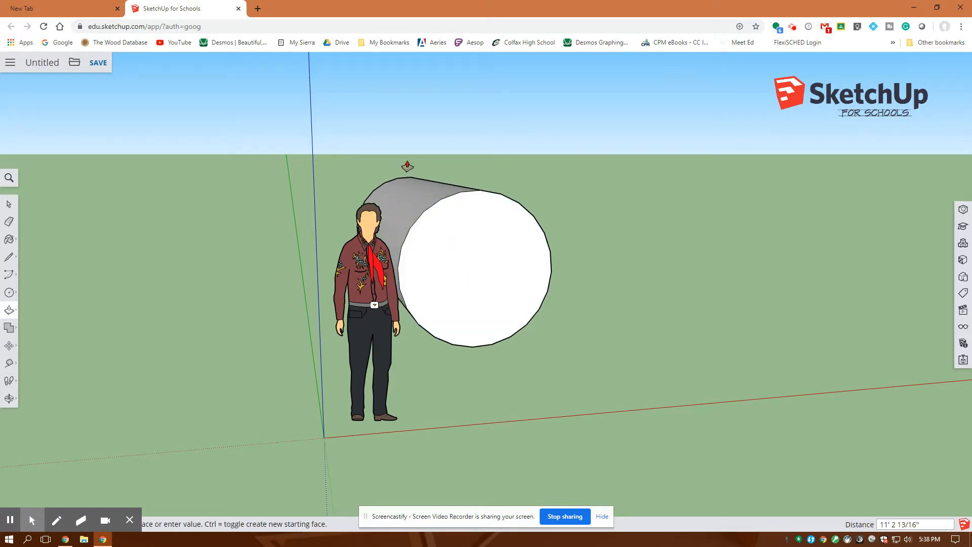
type("20'")
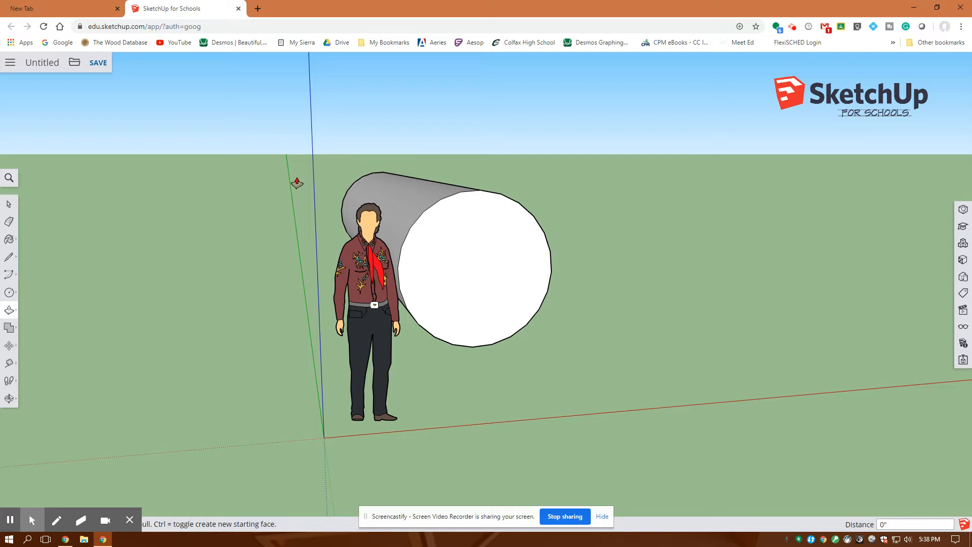
mouse_move(217, 215)
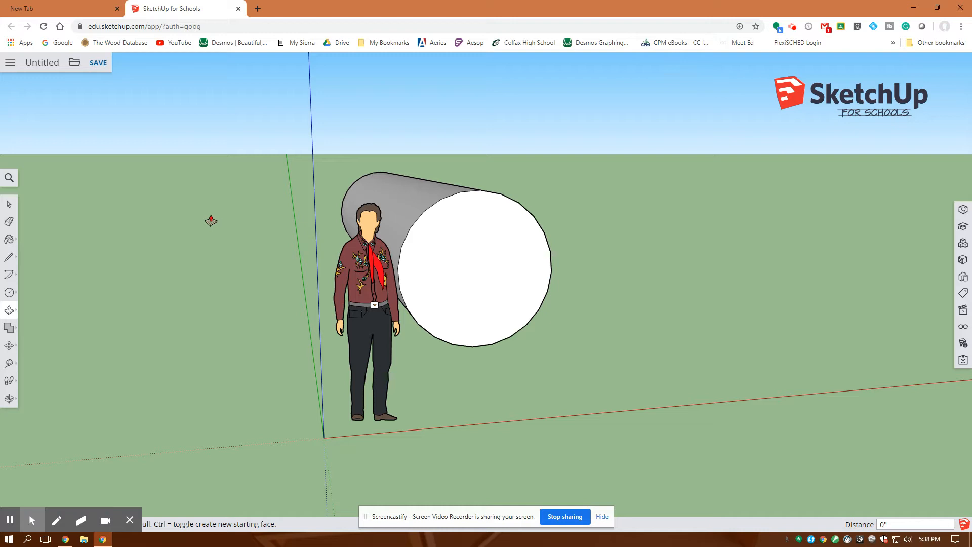
mouse_move(184, 207)
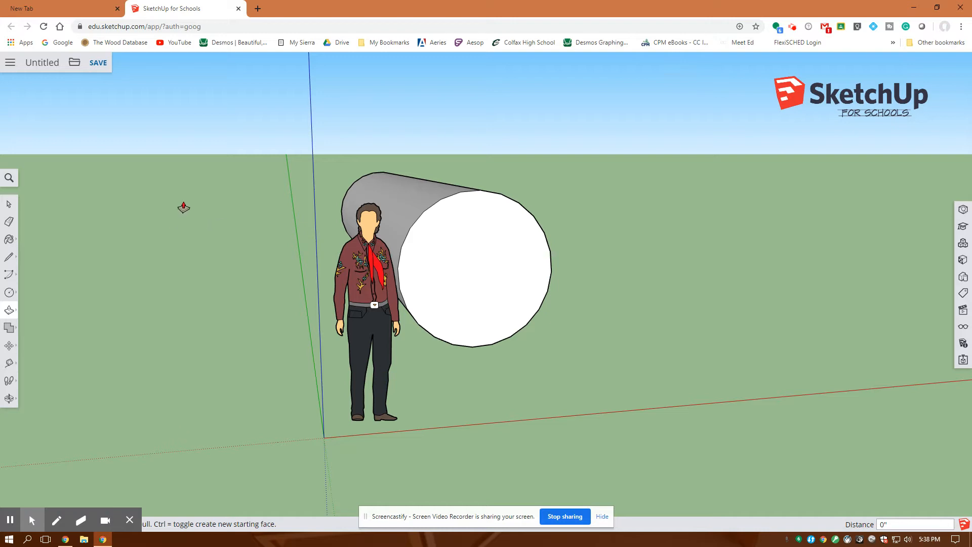
mouse_move(200, 235)
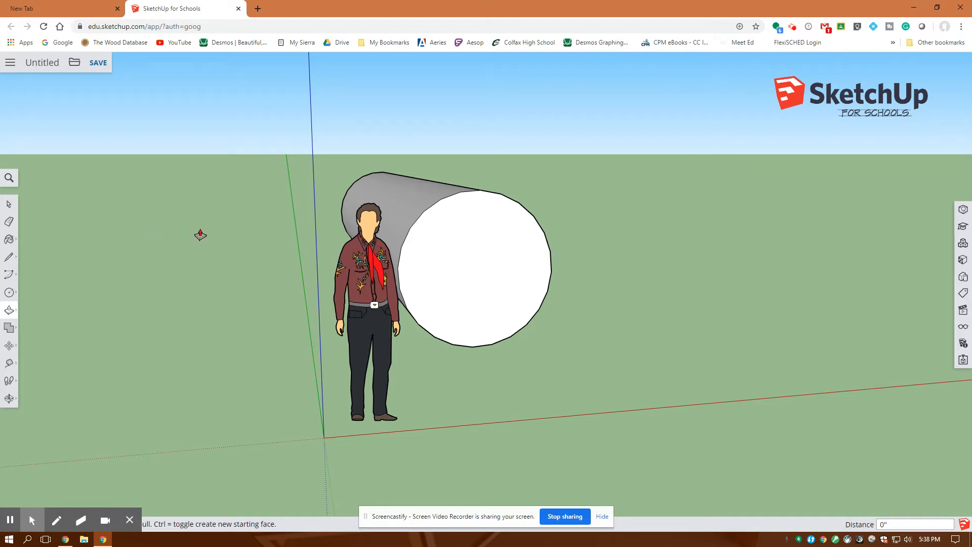
mouse_move(68, 294)
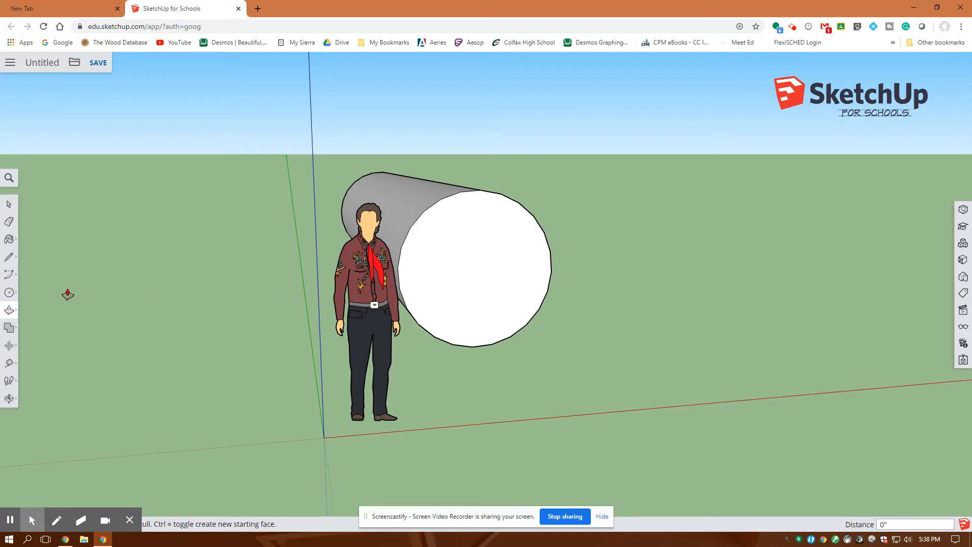
mouse_move(9, 310)
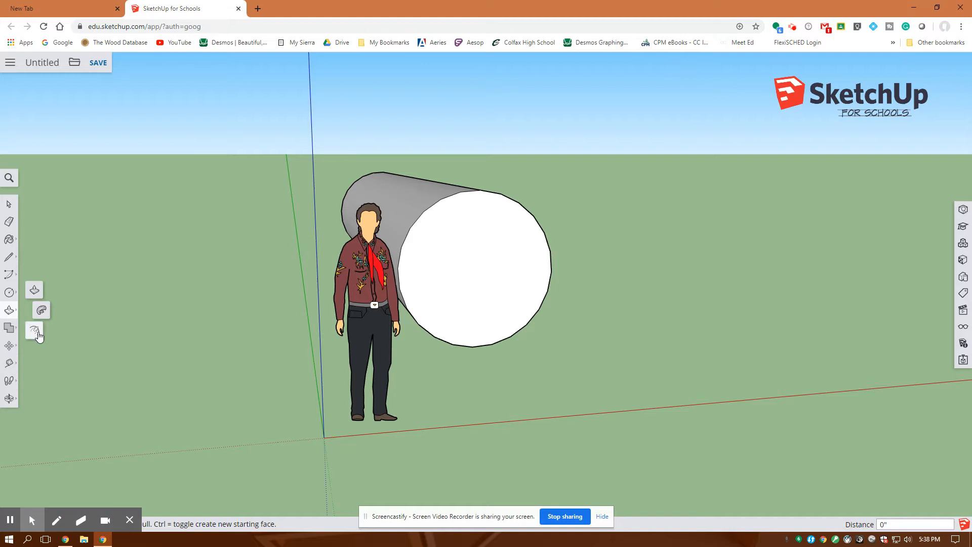
Step: Offset the cylinder's end face inward by 3" to form the pipe wall
left_click(34, 329)
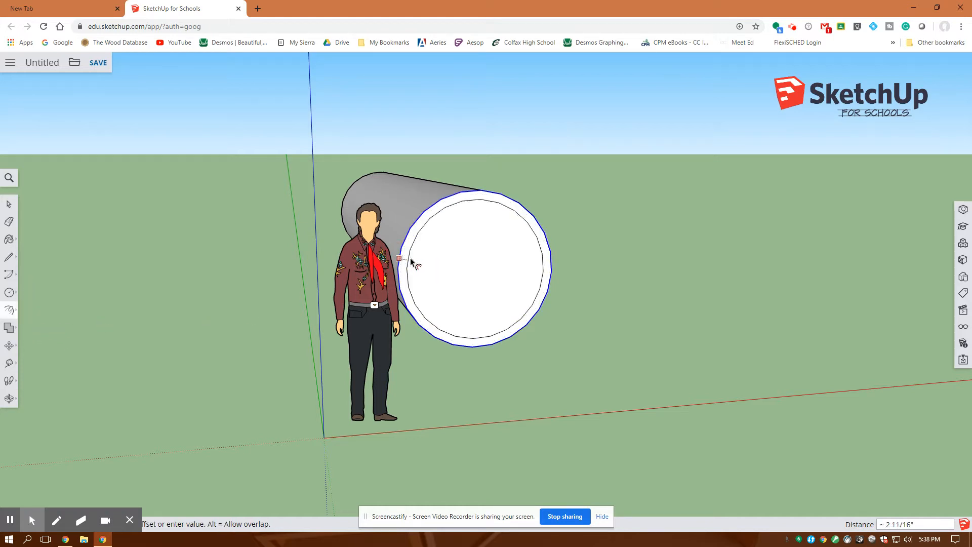
type("3\"")
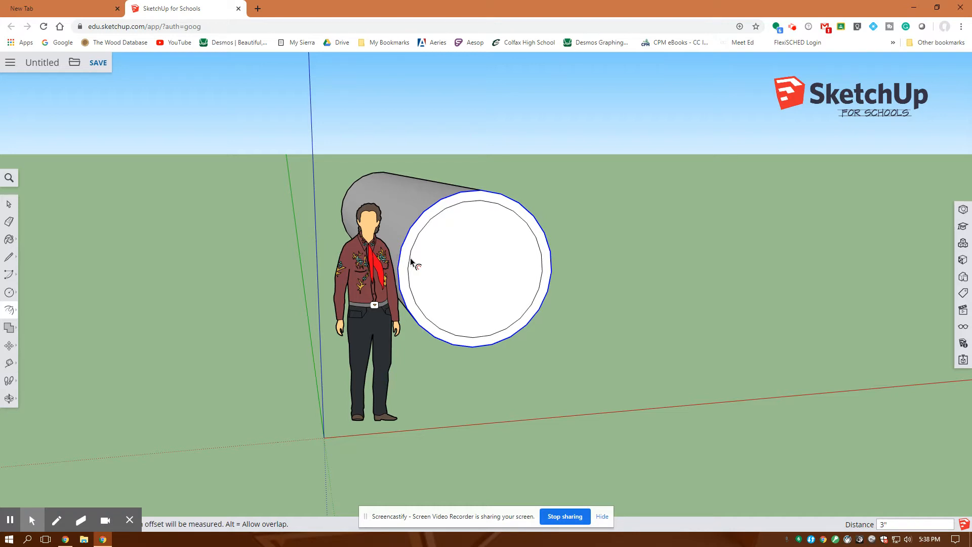
left_click(220, 227)
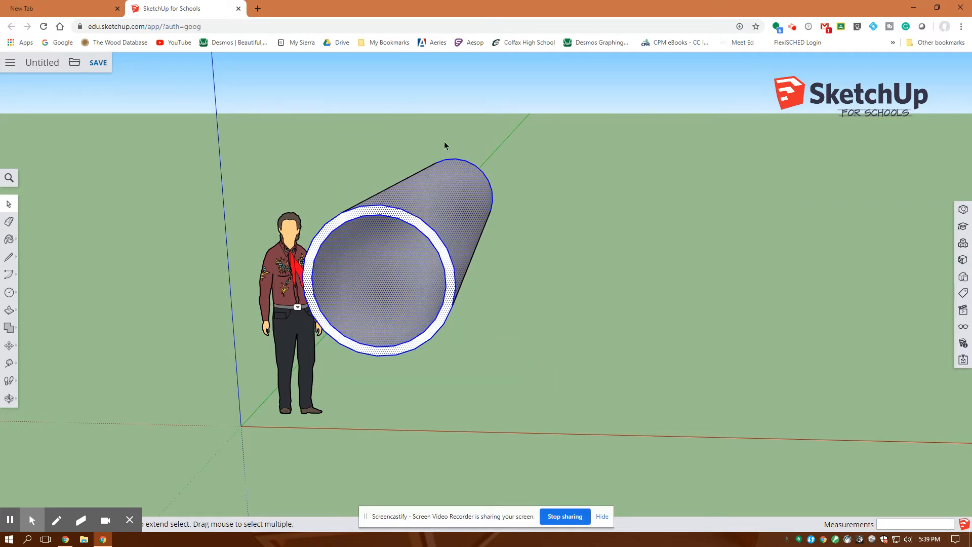
mouse_move(345, 280)
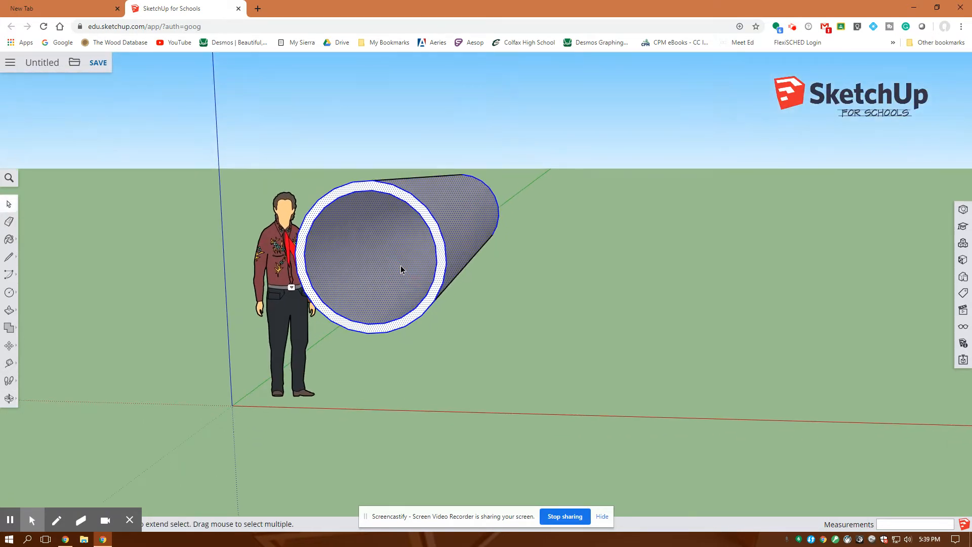
left_click(255, 213)
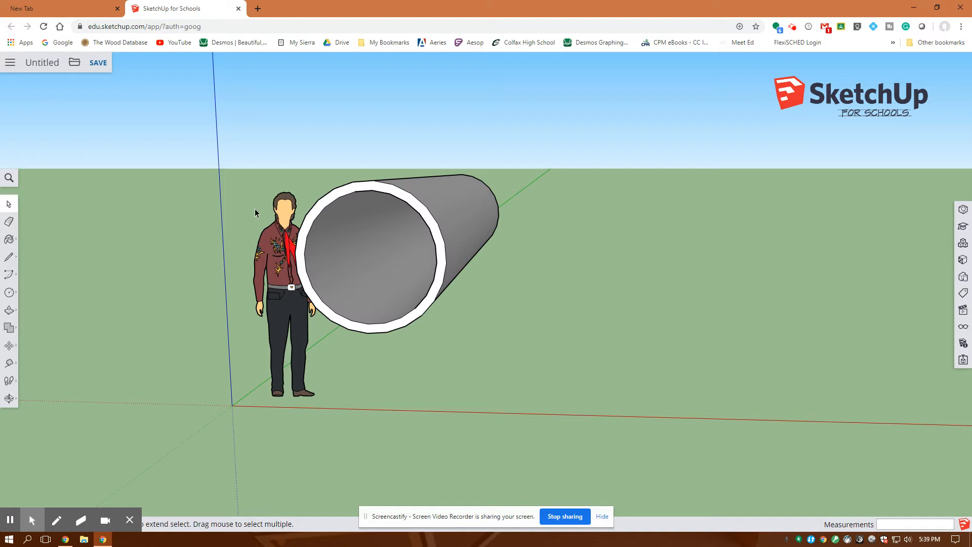
left_click(404, 255)
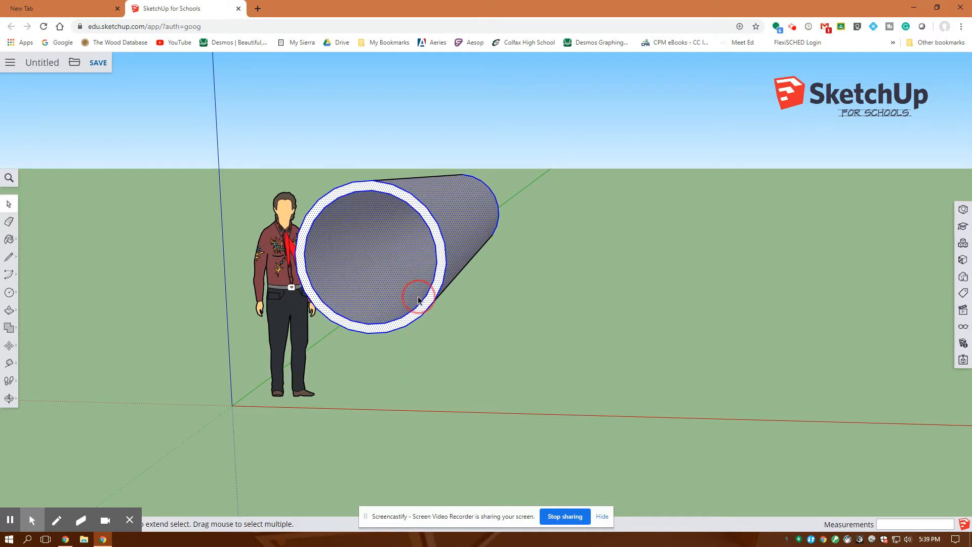
left_click(503, 367)
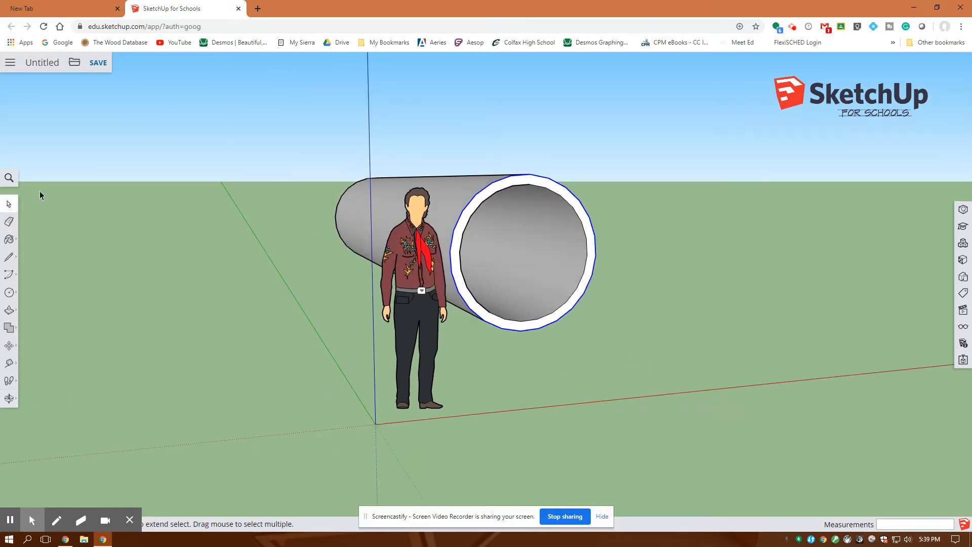
mouse_move(291, 146)
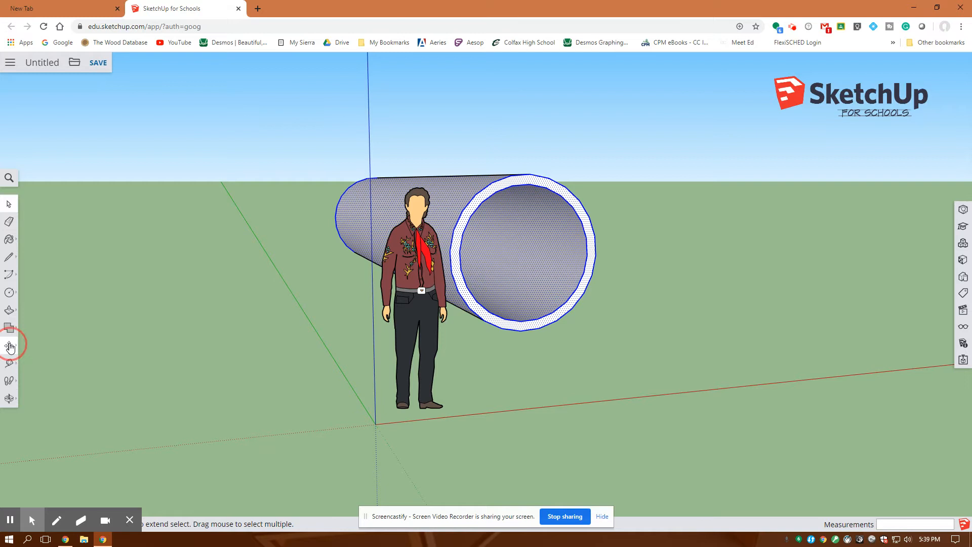
Step: Move the selected pipe toward the ground, shifting it about 1' 5" so far
left_click(9, 344)
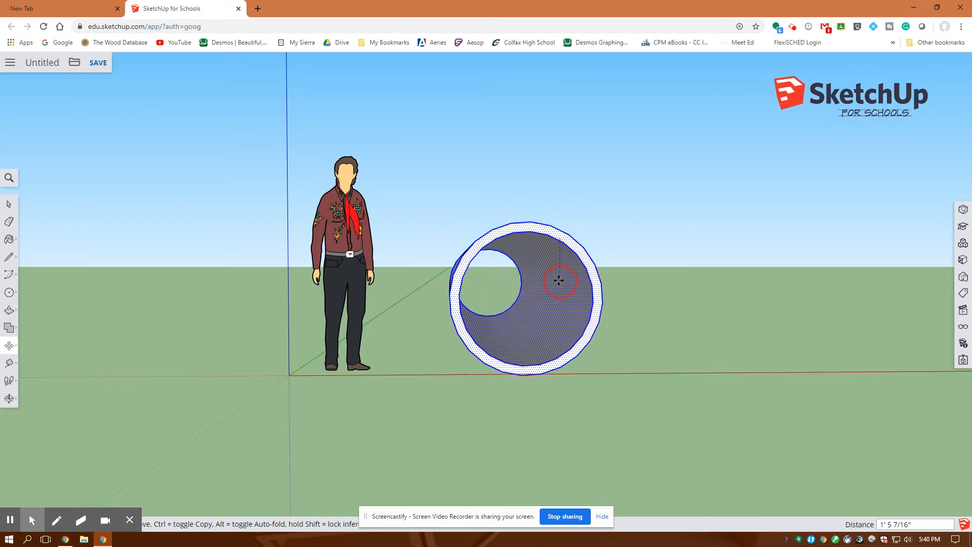
mouse_move(559, 276)
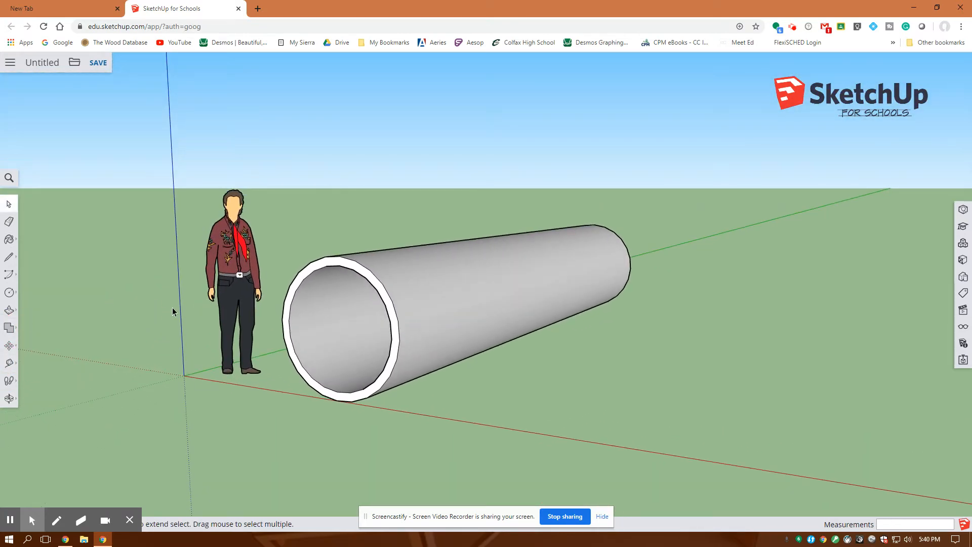
mouse_move(144, 263)
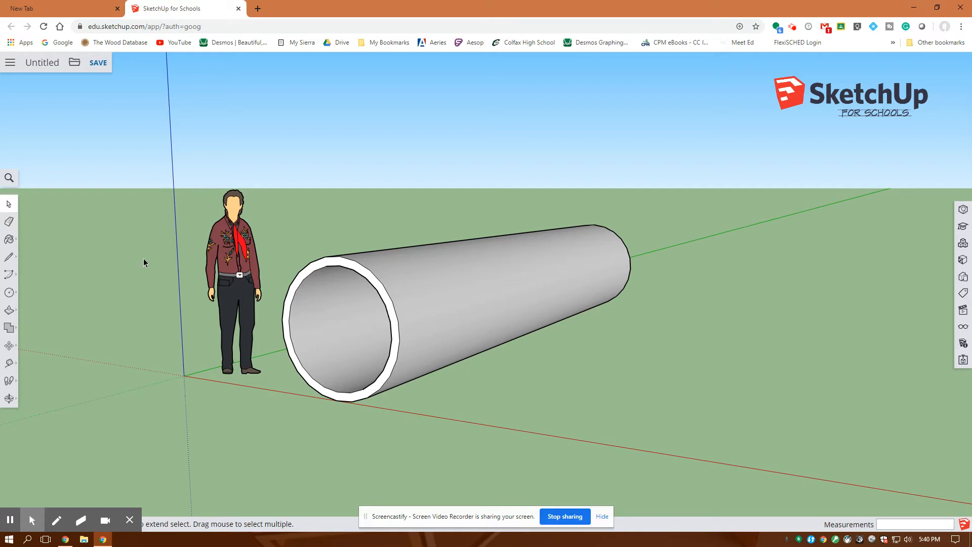
mouse_move(154, 274)
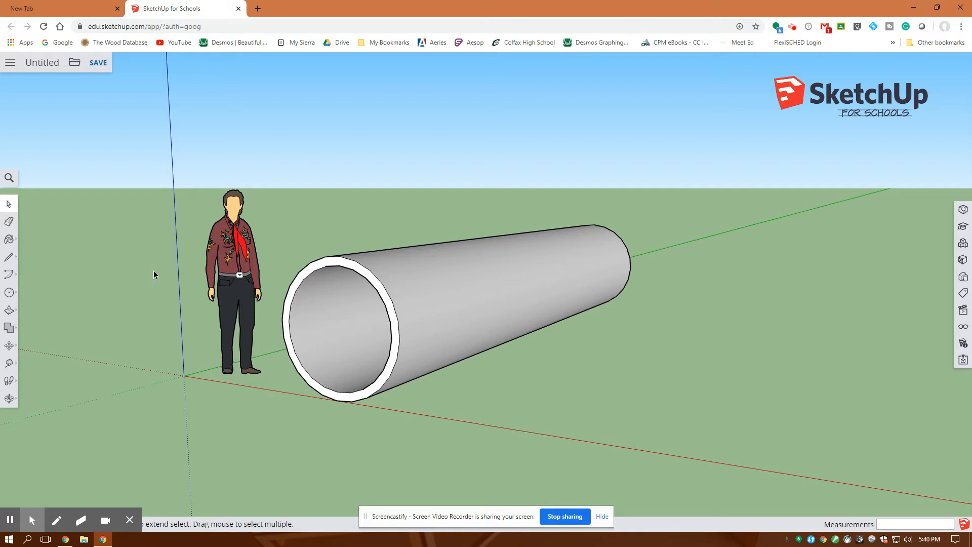
mouse_move(233, 323)
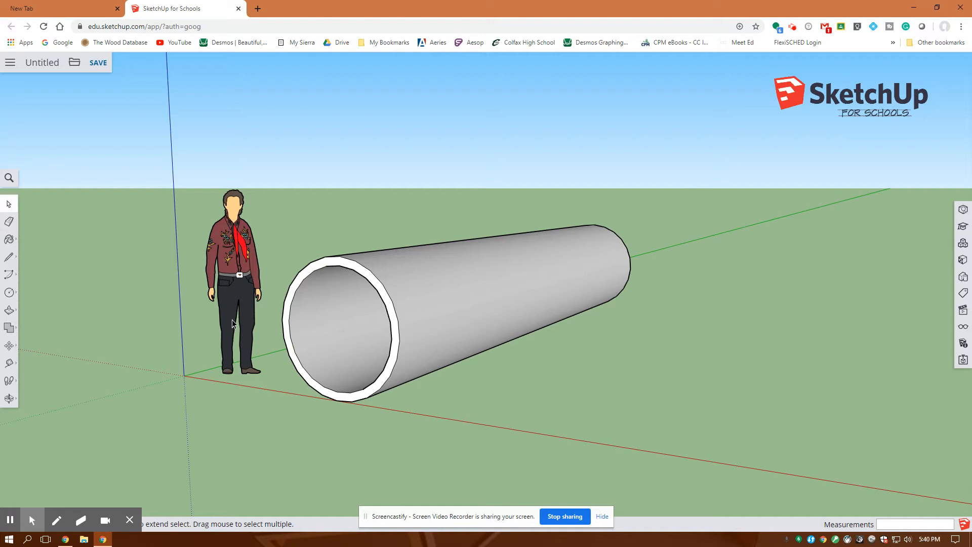
mouse_move(10, 293)
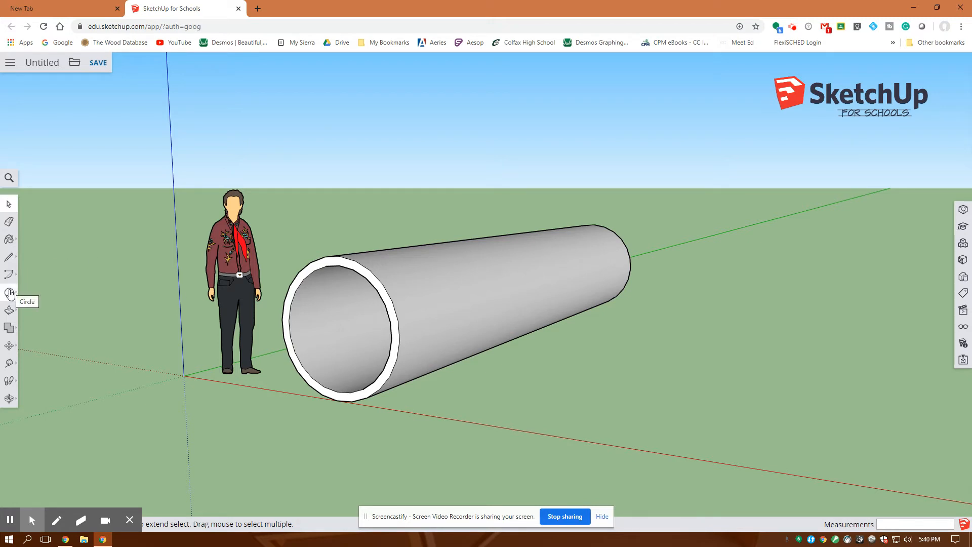
Step: Enter 'ColfaxMath' as 3D text with height 3" and text extrusion 0
left_click(10, 293)
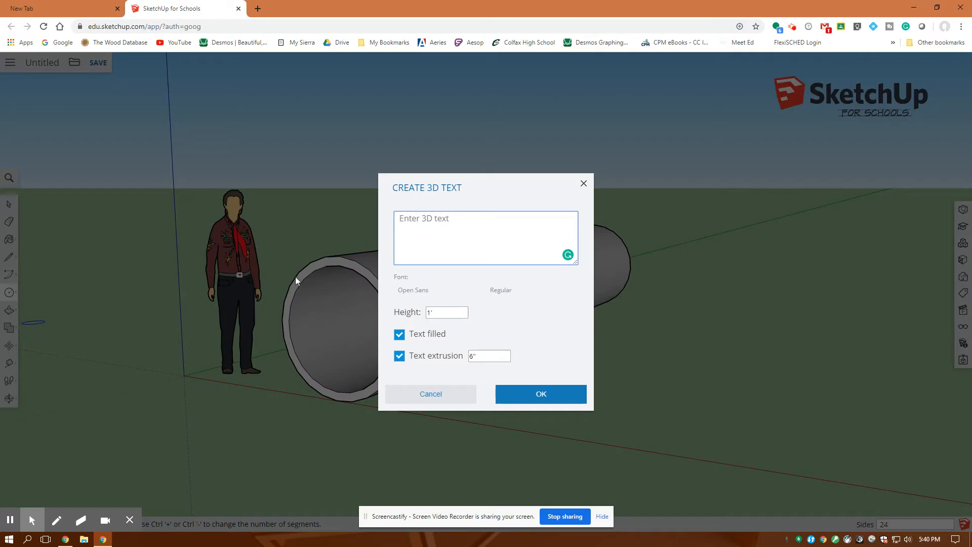
type("C")
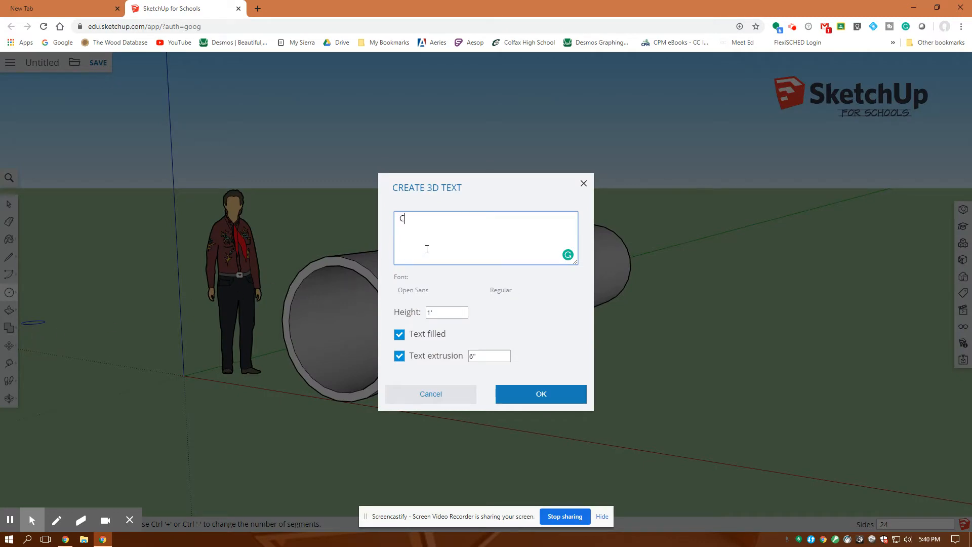
type("olfaxMat")
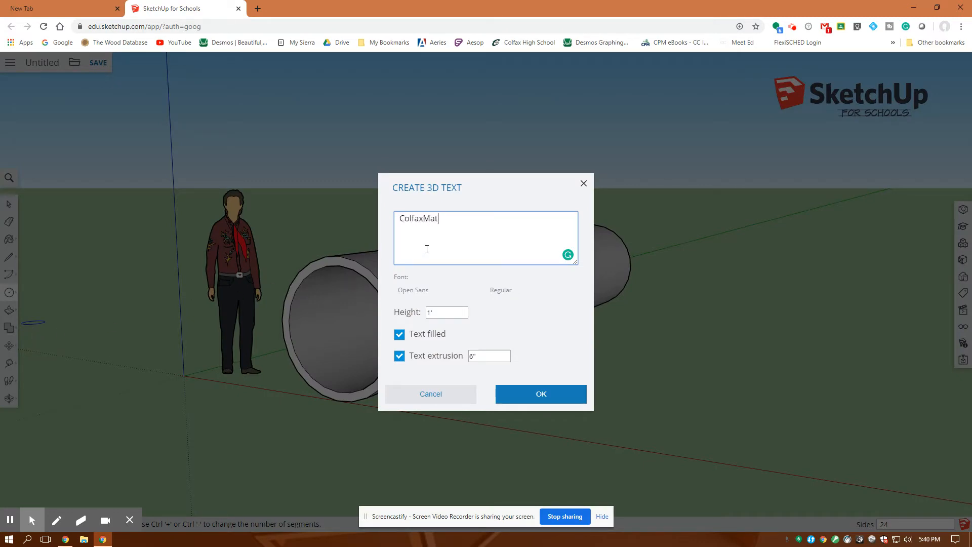
type("h")
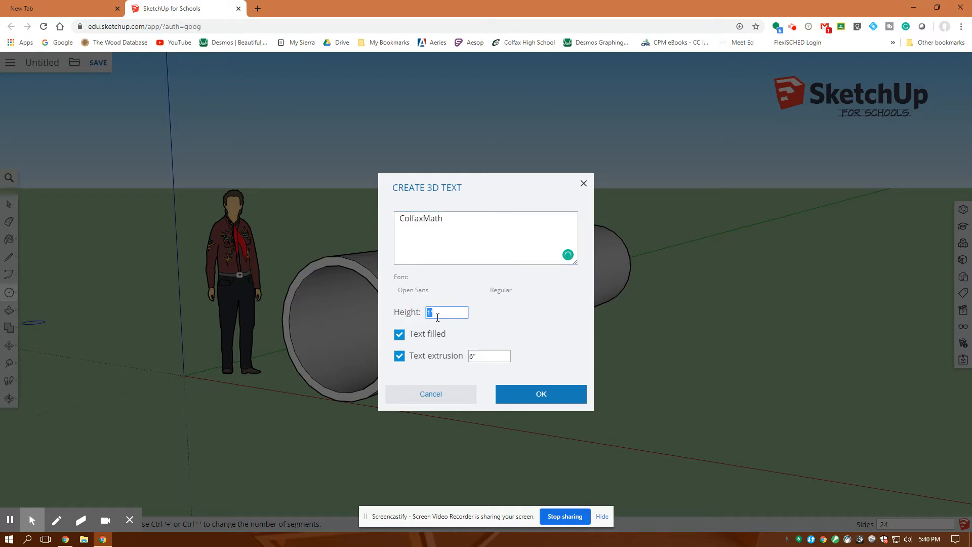
type("3")
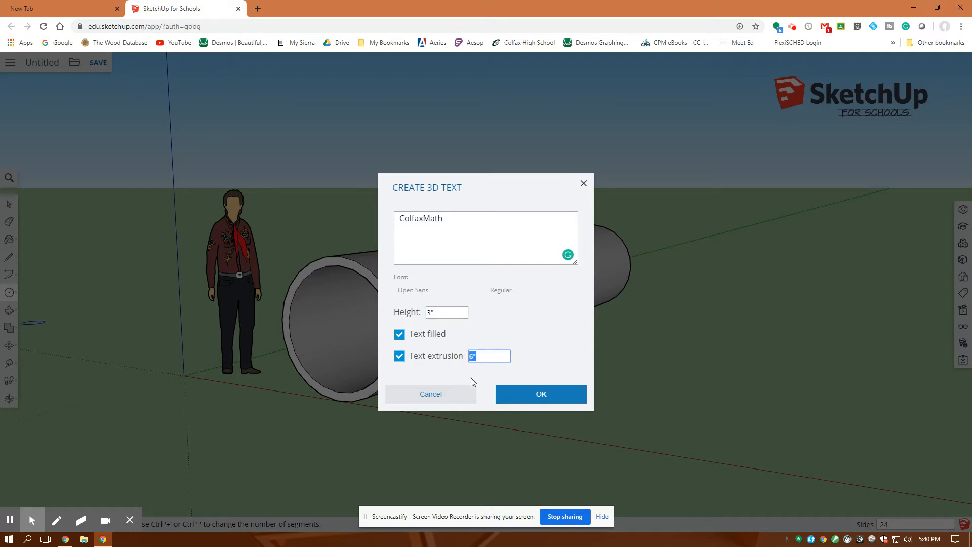
type("0")
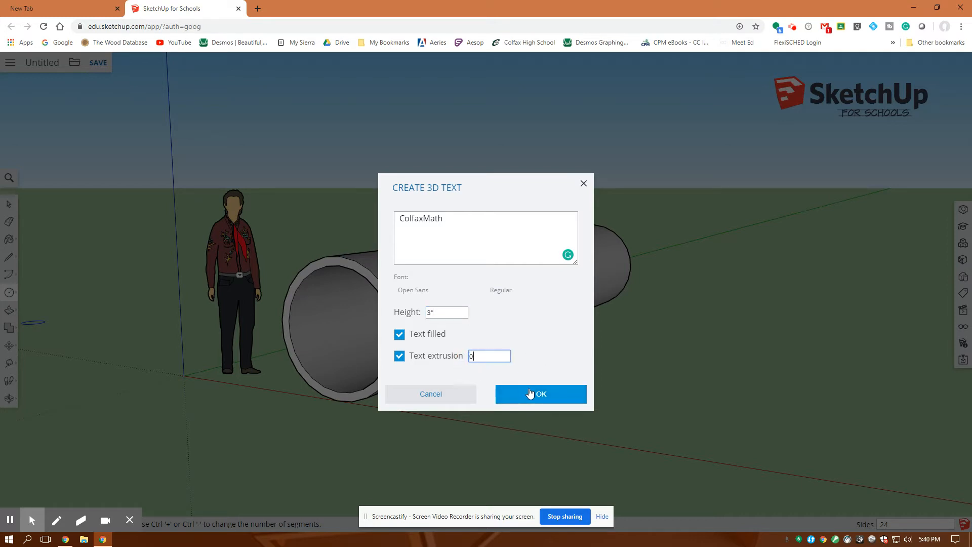
Step: Create the ColfaxMath text and place it on the pipe's side
left_click(541, 394)
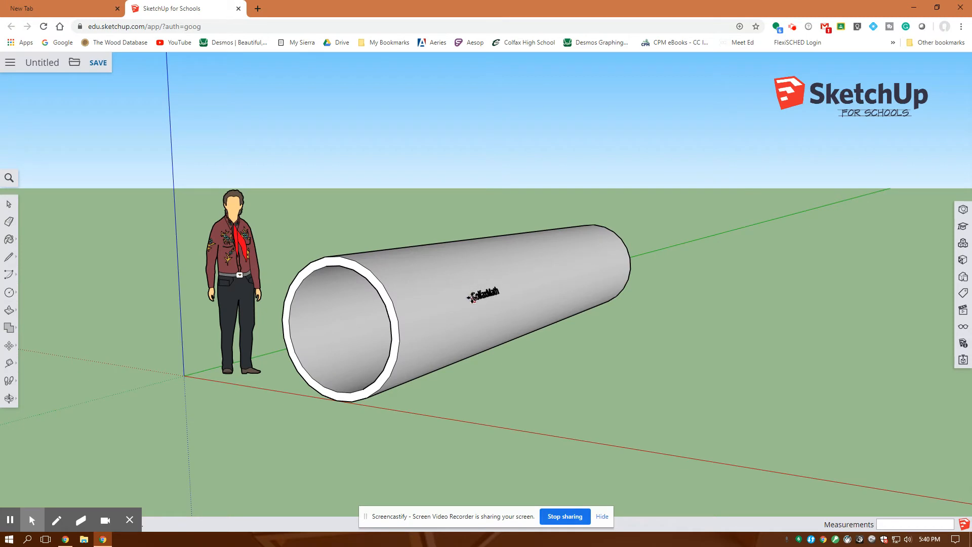
left_click(481, 292)
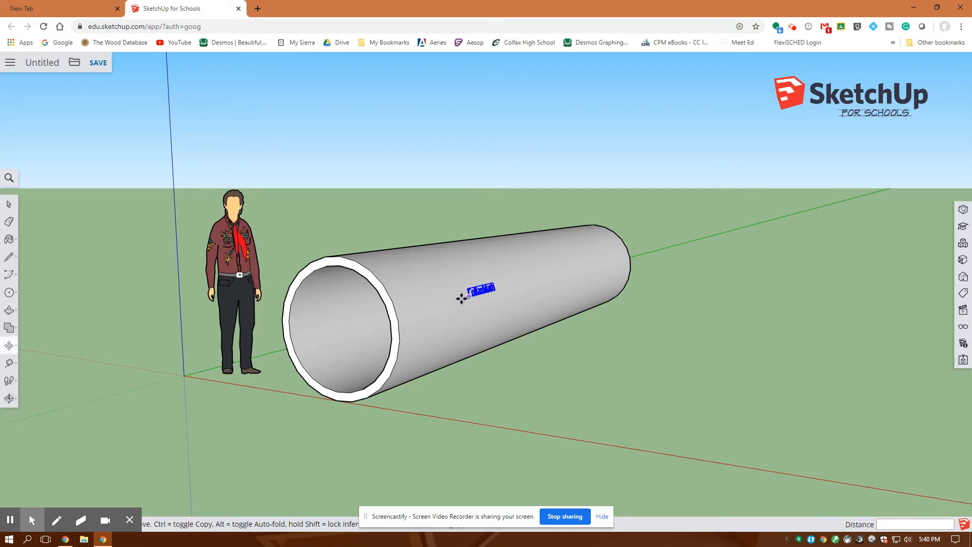
mouse_move(464, 328)
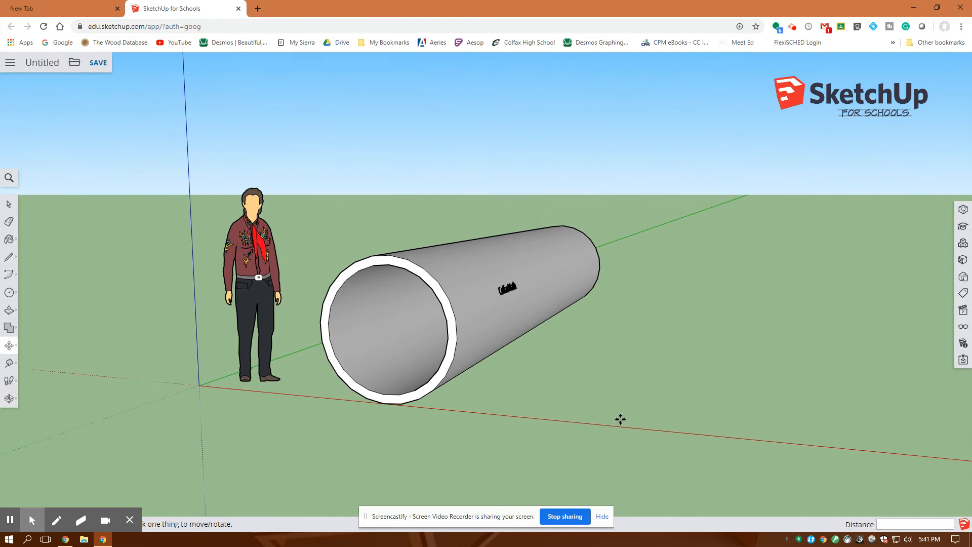
mouse_move(411, 448)
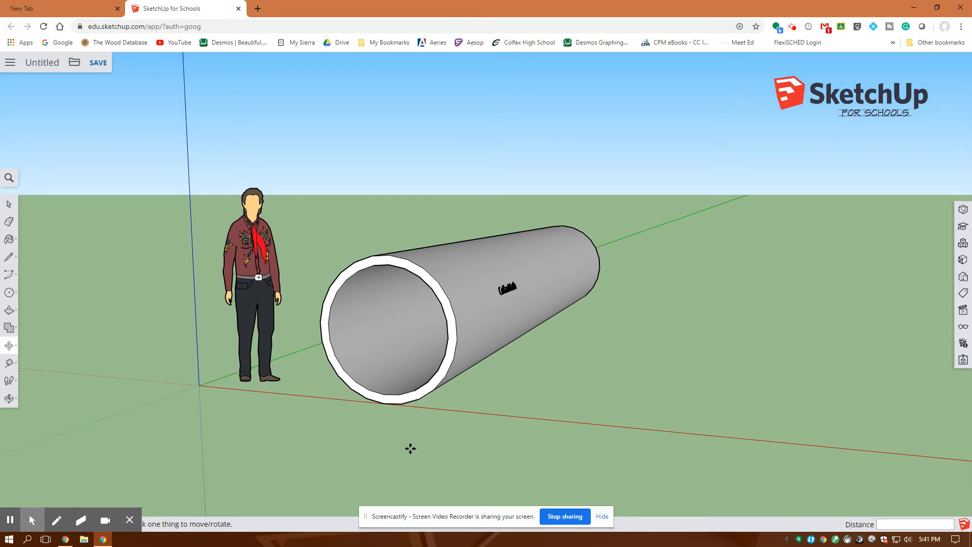
mouse_move(287, 414)
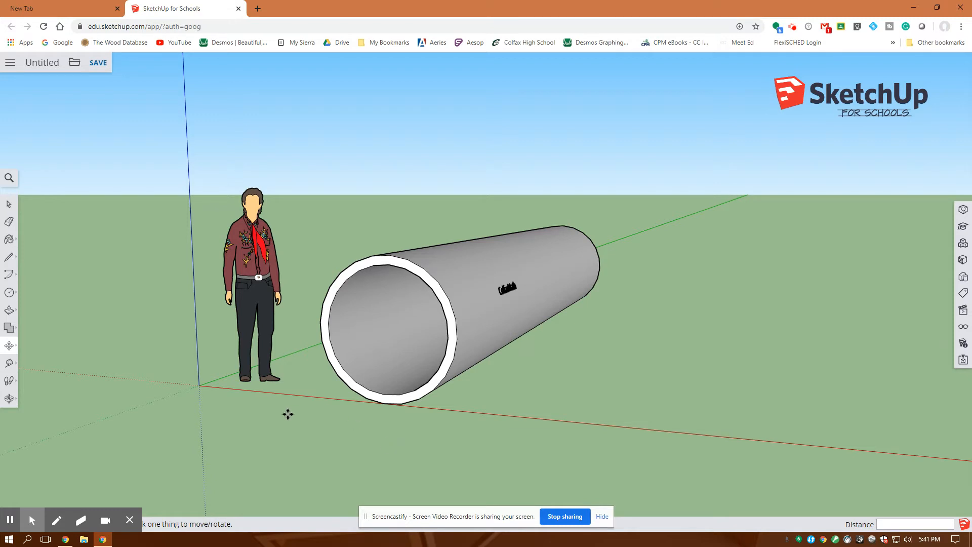
mouse_move(99, 230)
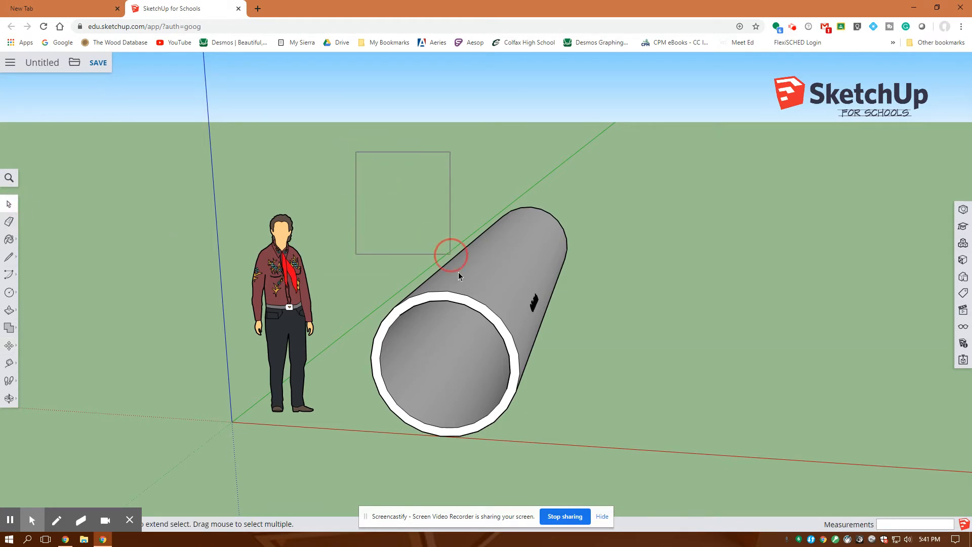
Step: Copy the labelled pipe beside the original and array it with x14
left_click(459, 276)
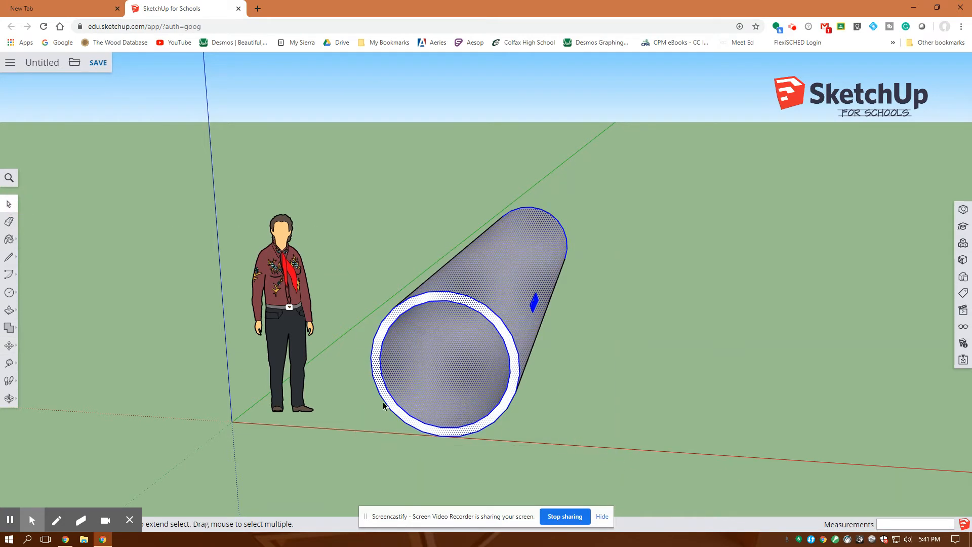
mouse_move(10, 346)
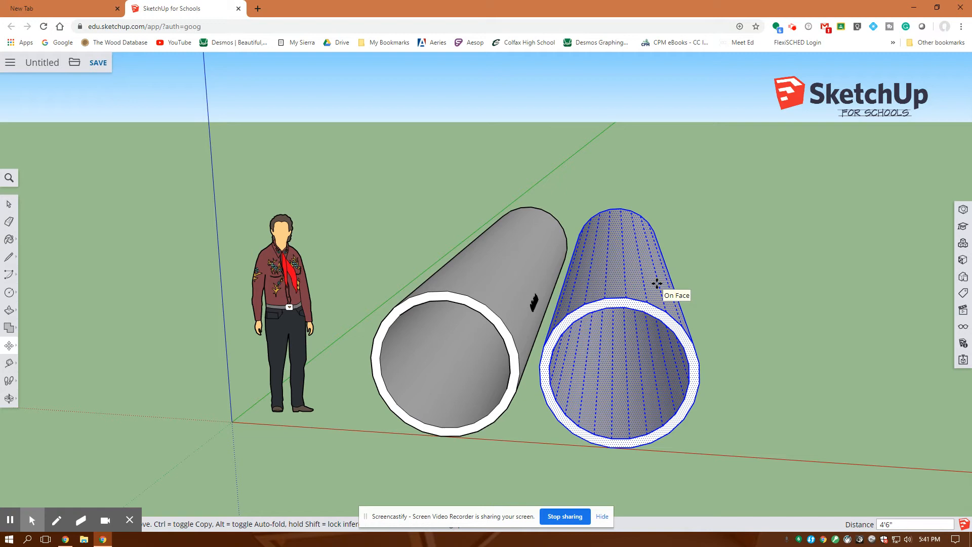
type("x14")
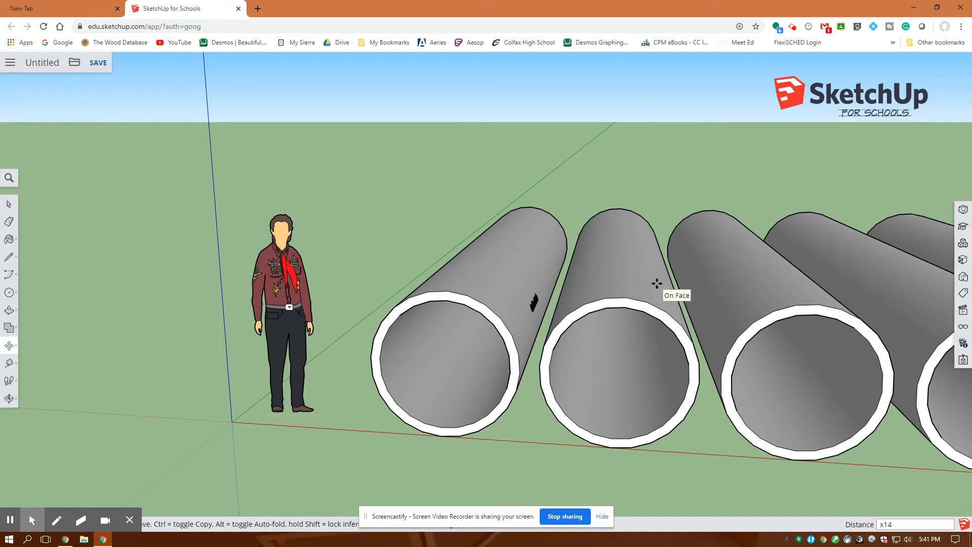
left_click(282, 310)
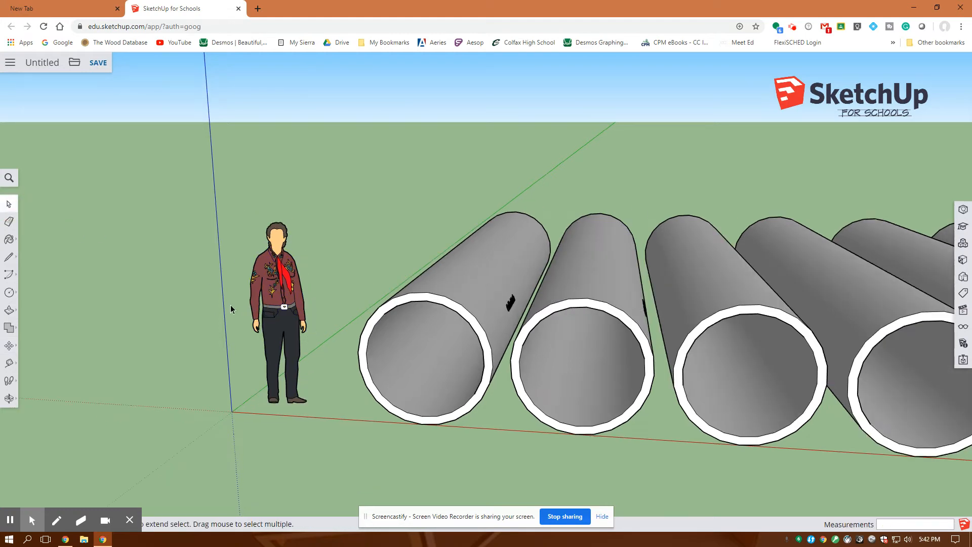
scroll("down", 3)
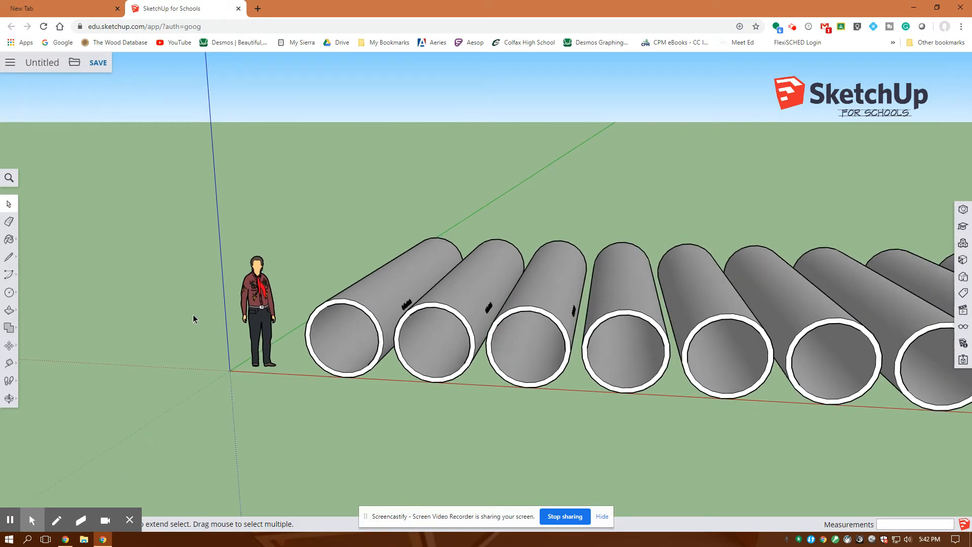
scroll("down", 3)
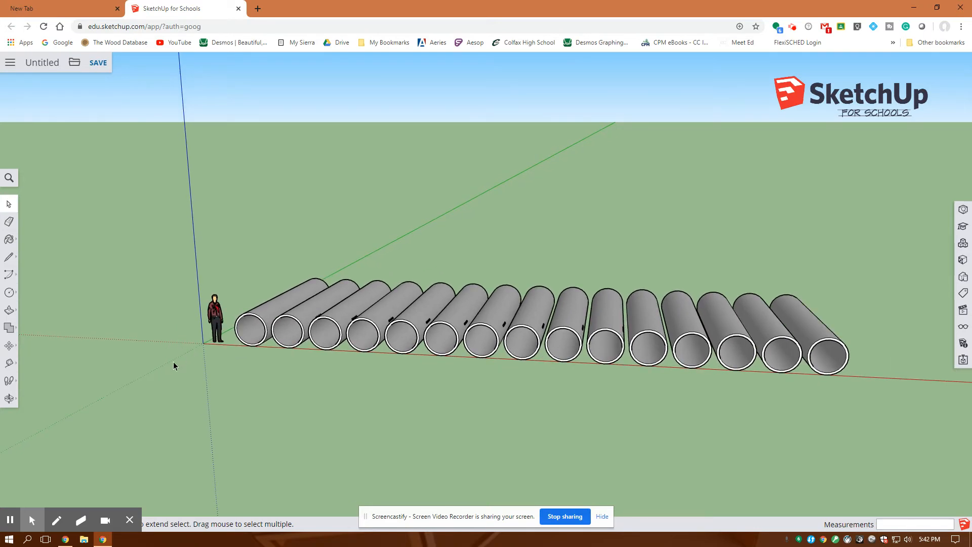
mouse_move(235, 387)
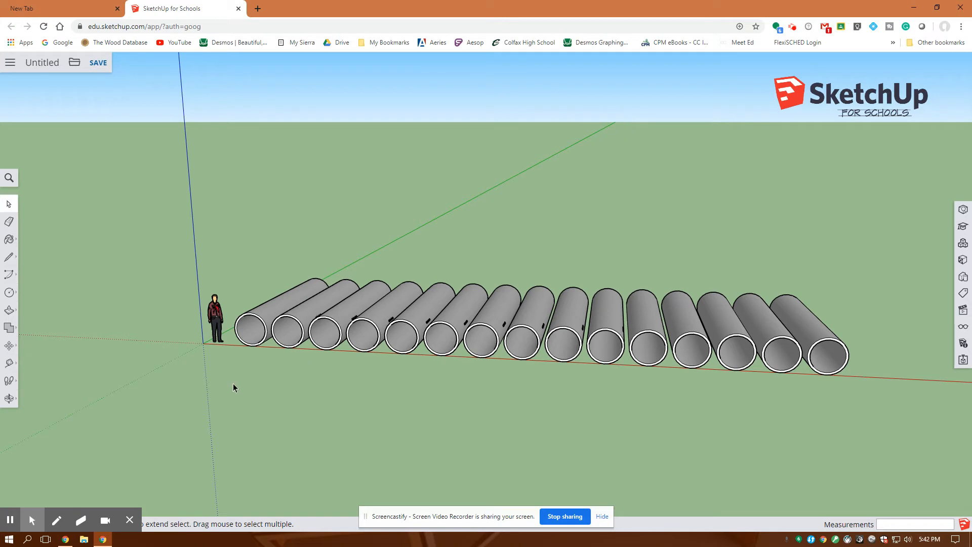
mouse_move(242, 380)
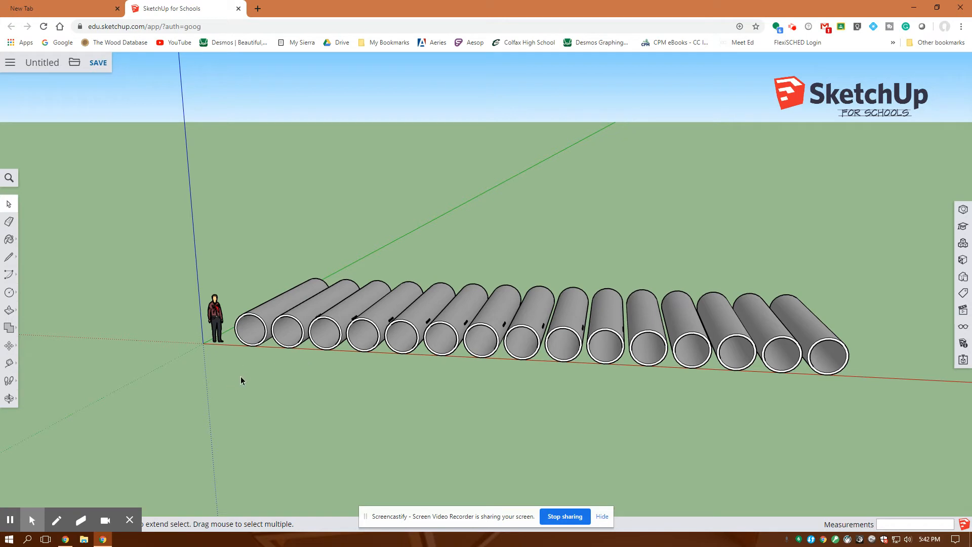
mouse_move(180, 359)
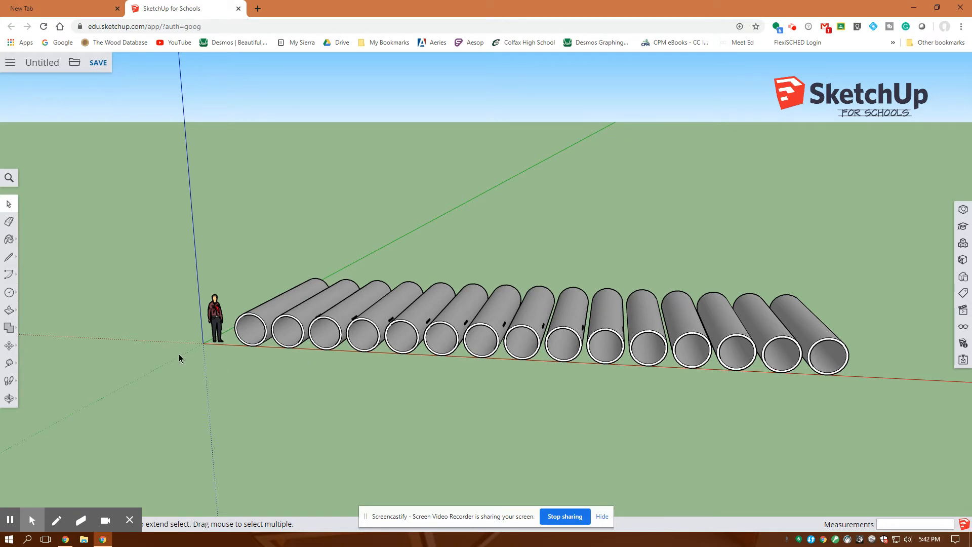
mouse_move(313, 392)
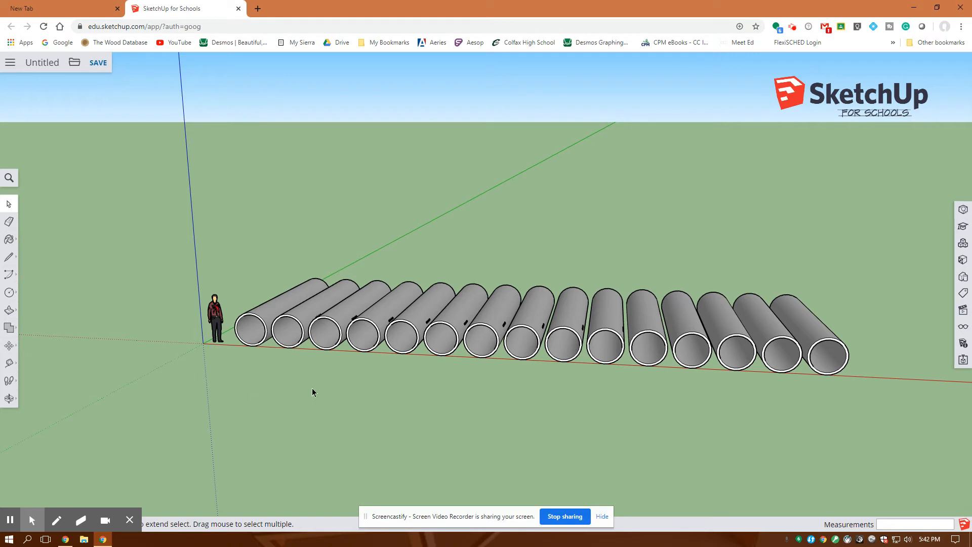
mouse_move(879, 380)
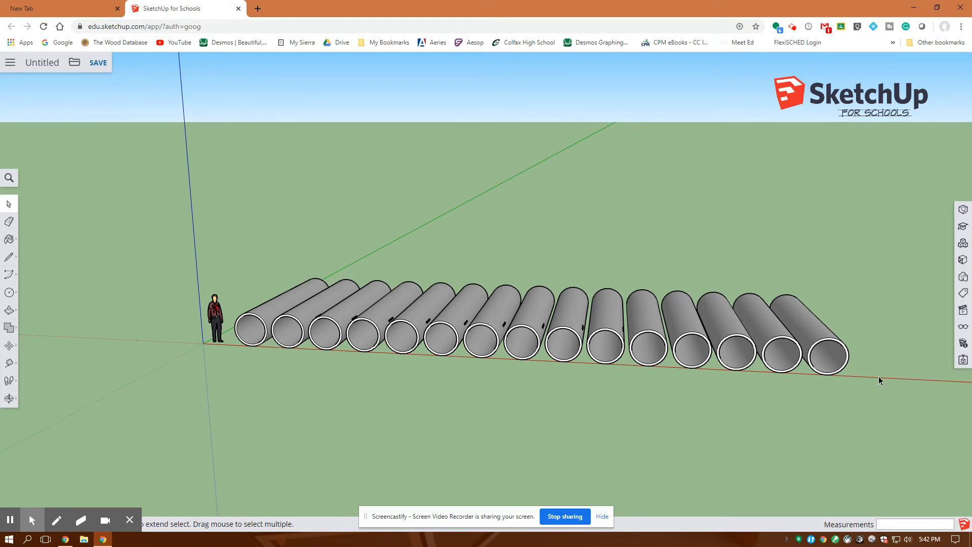
mouse_move(883, 382)
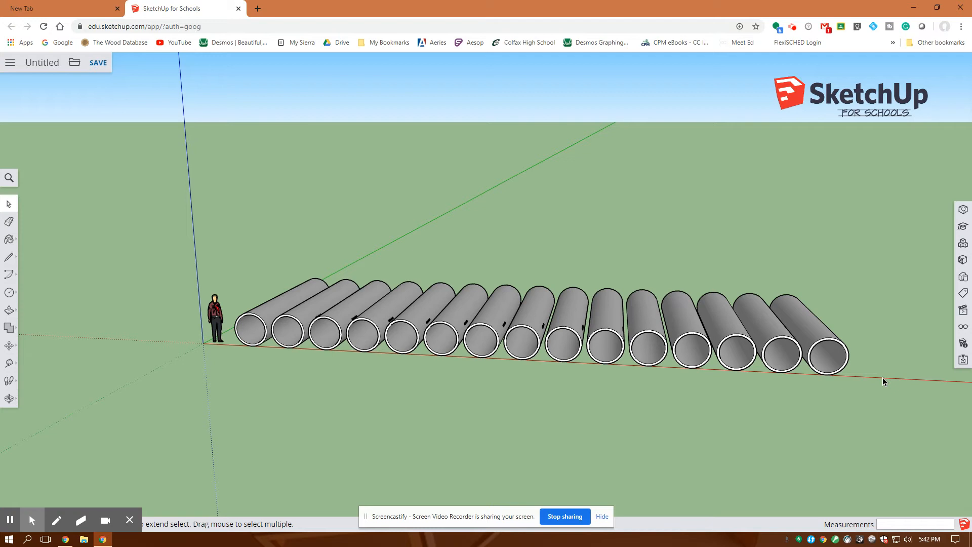
mouse_move(646, 240)
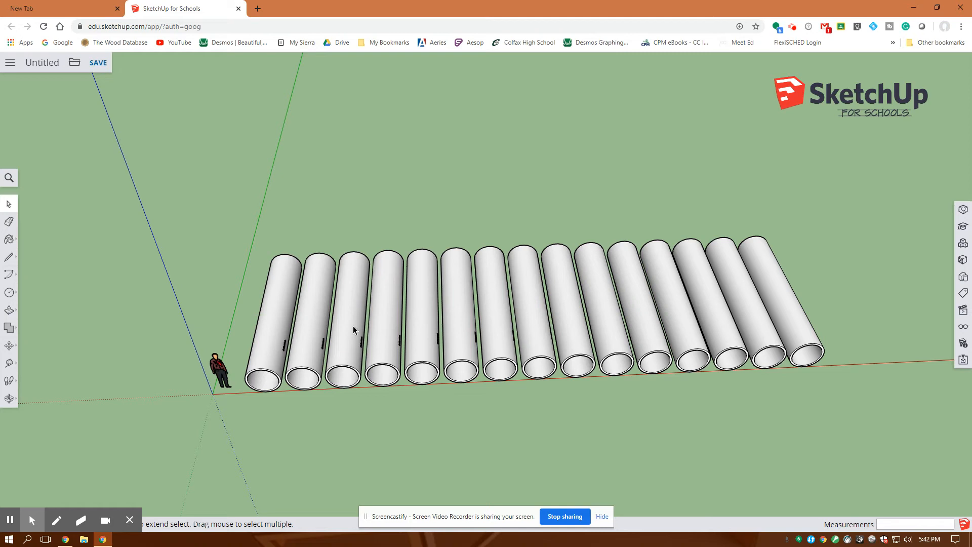
mouse_move(9, 221)
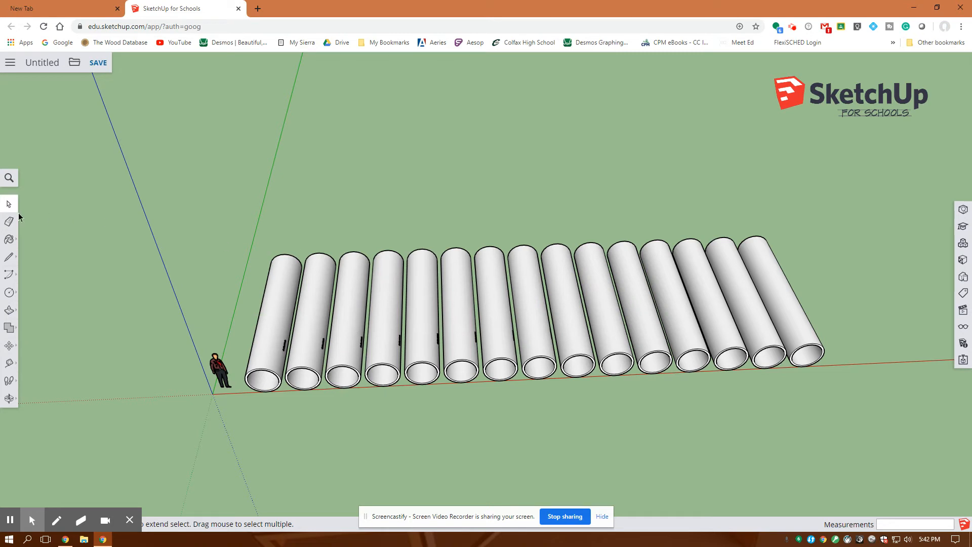
mouse_move(439, 240)
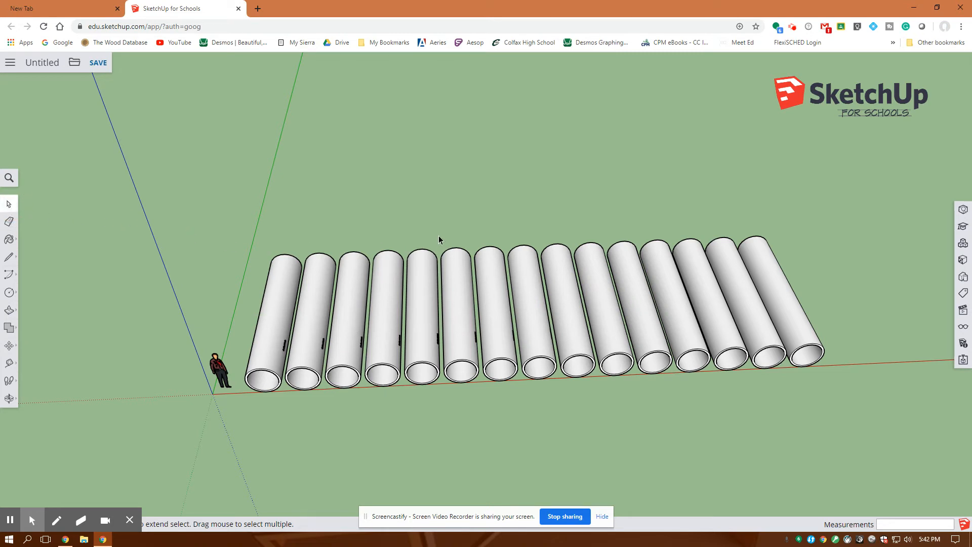
mouse_move(448, 244)
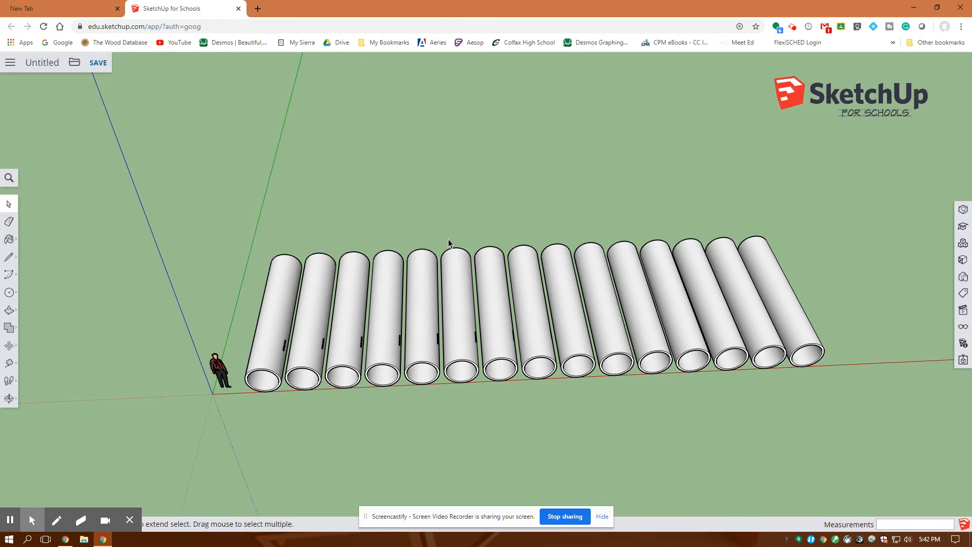
mouse_move(10, 201)
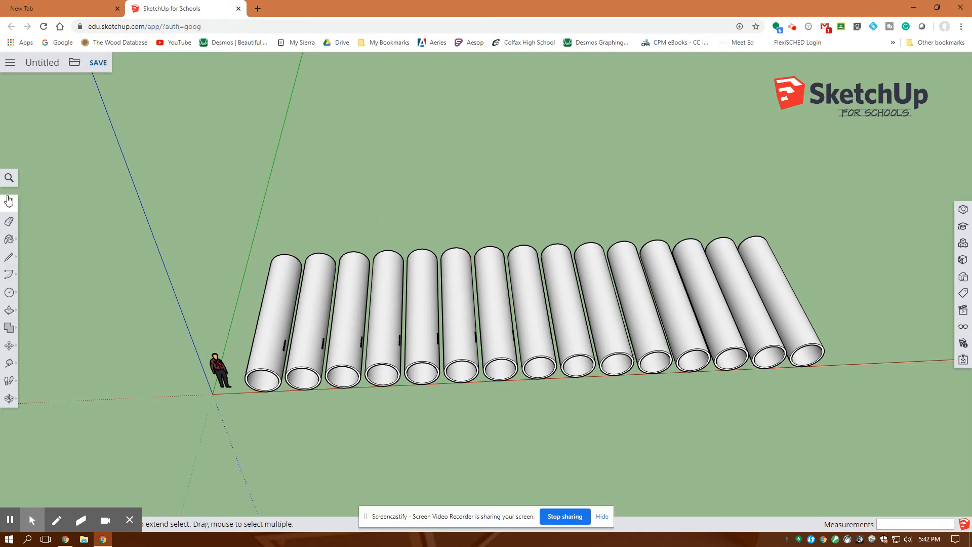
mouse_move(321, 262)
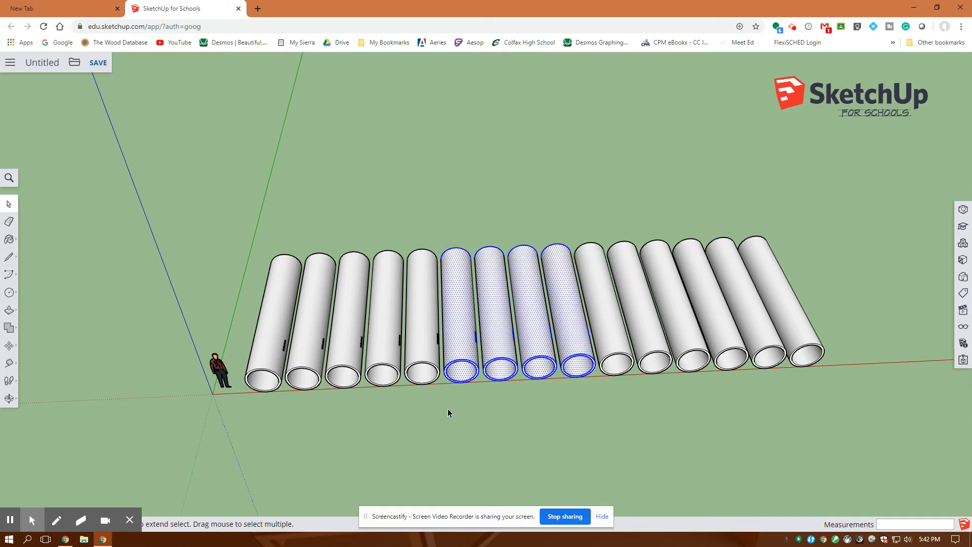
mouse_move(9, 347)
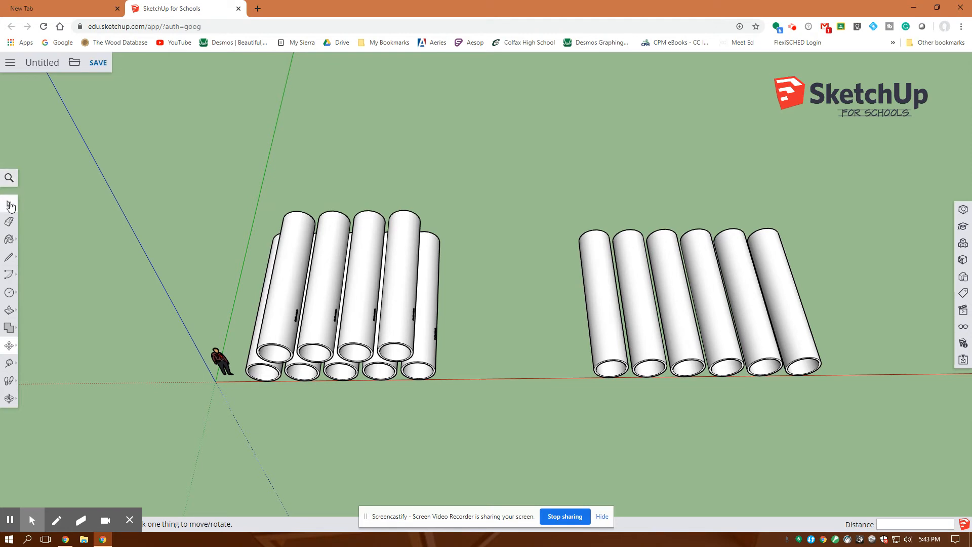
Step: Select three pipes and move them onto the four-pipe layer as the top tier
left_click(32, 205)
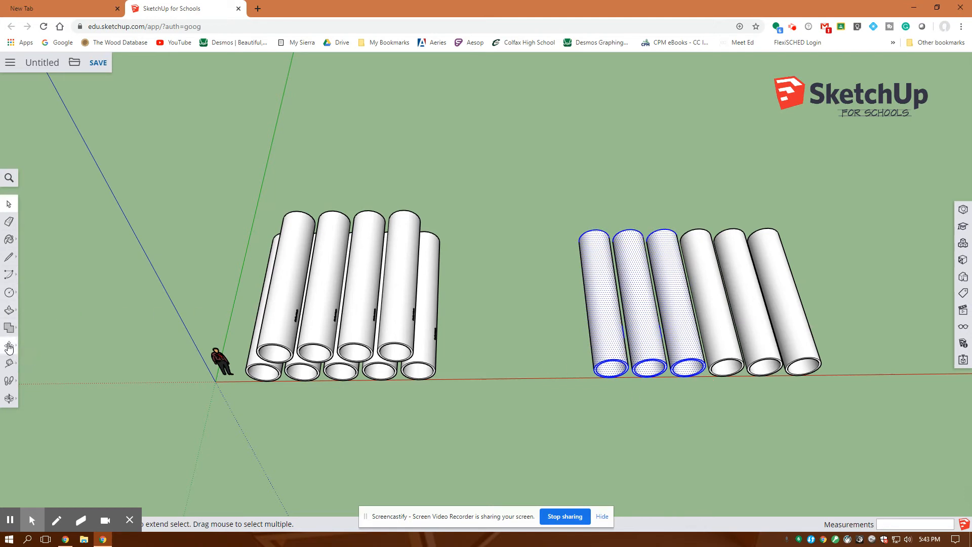
left_click(10, 345)
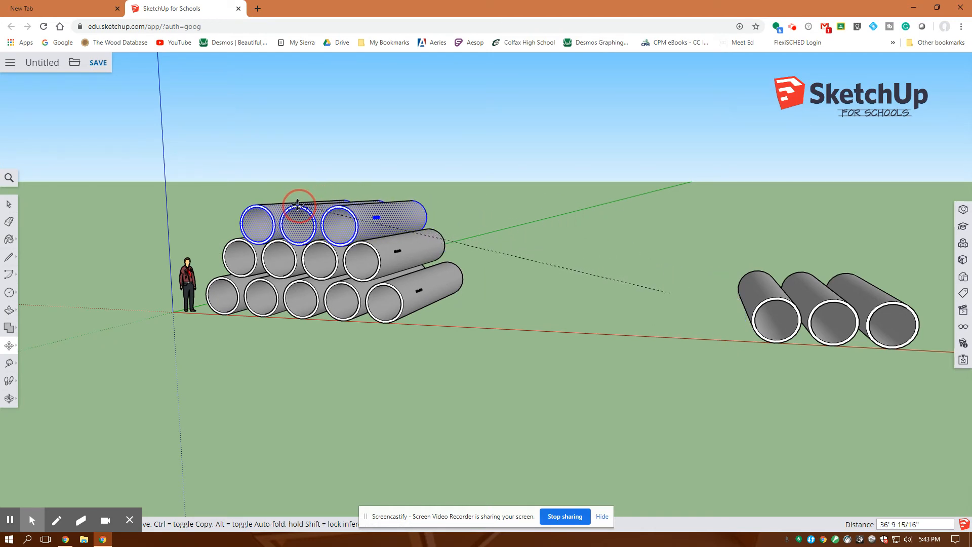
mouse_move(299, 205)
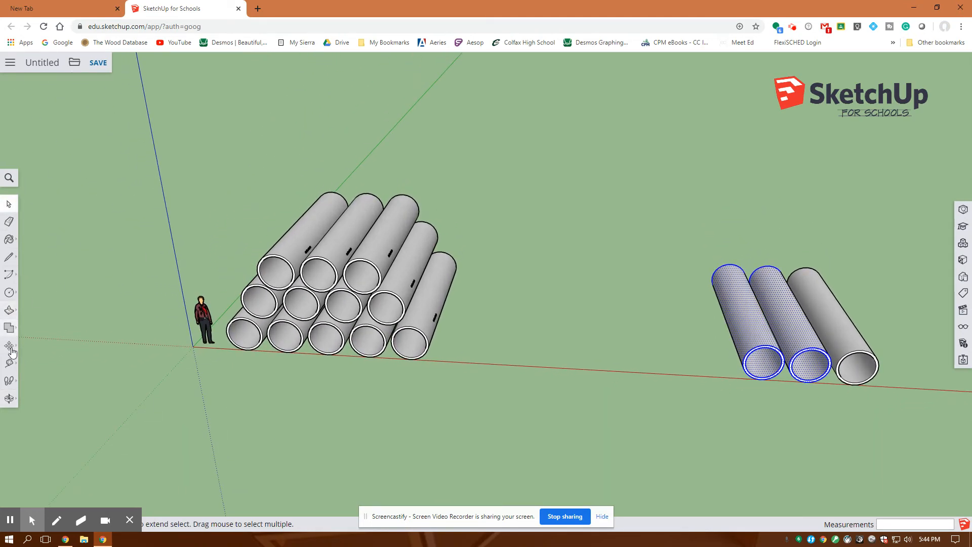
Step: Move the two loose pipes, then the lone far-right pipe, close beside the pyramid
left_click(10, 345)
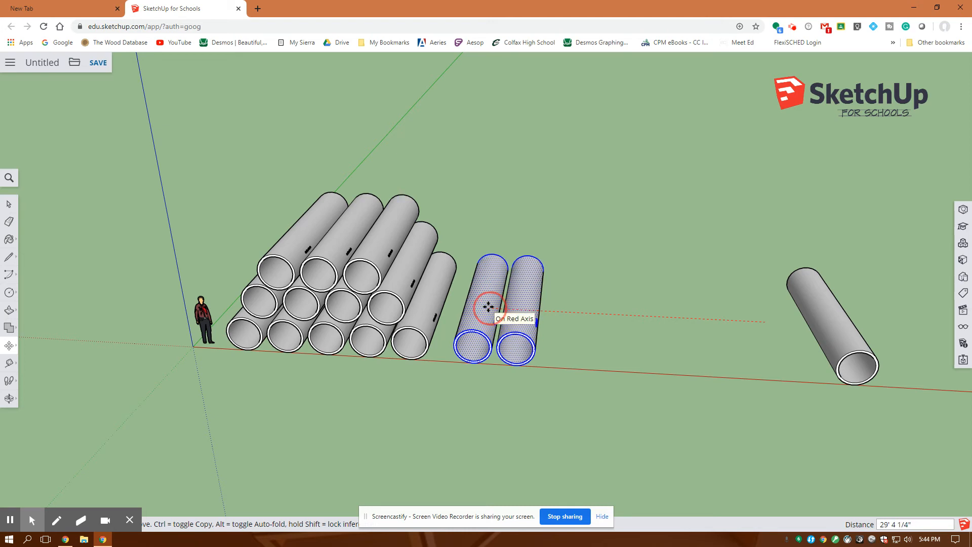
mouse_move(488, 307)
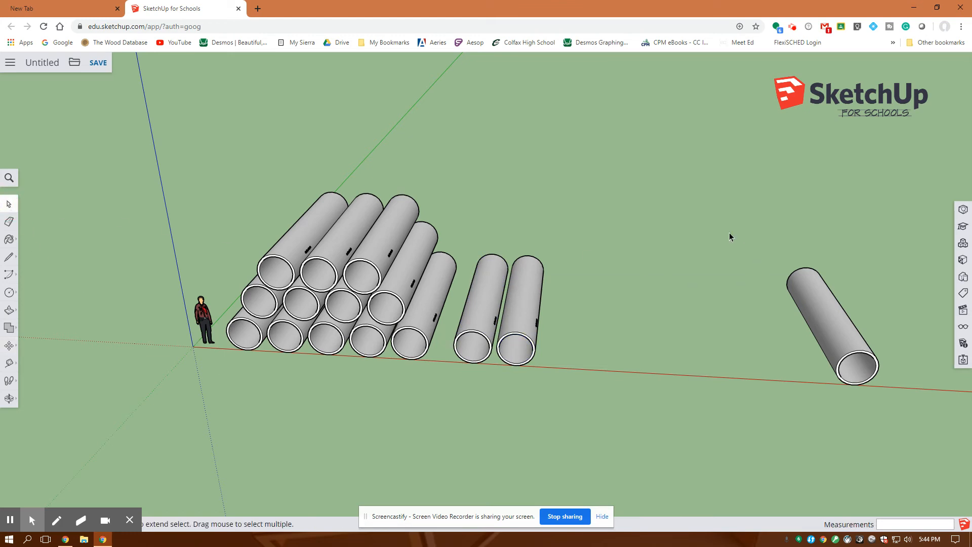
left_click(831, 323)
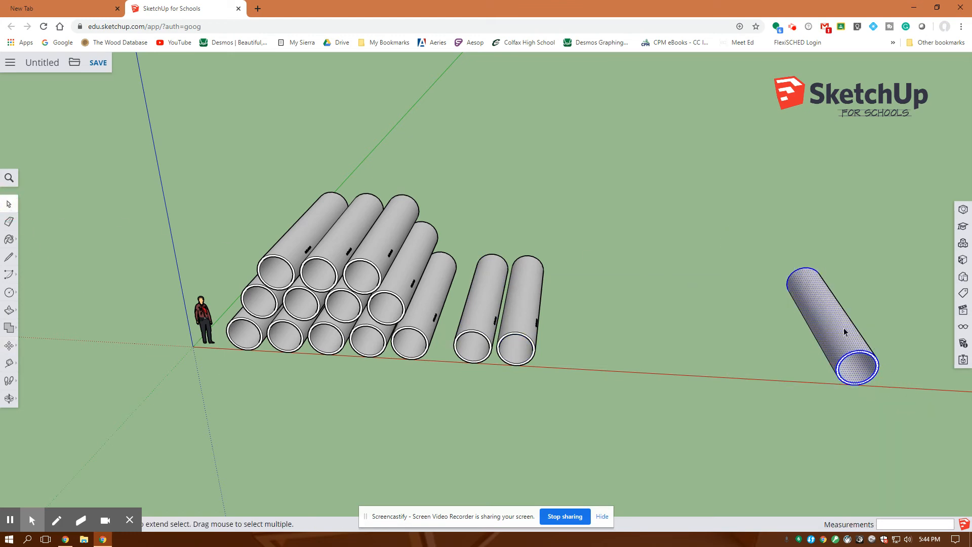
mouse_move(20, 345)
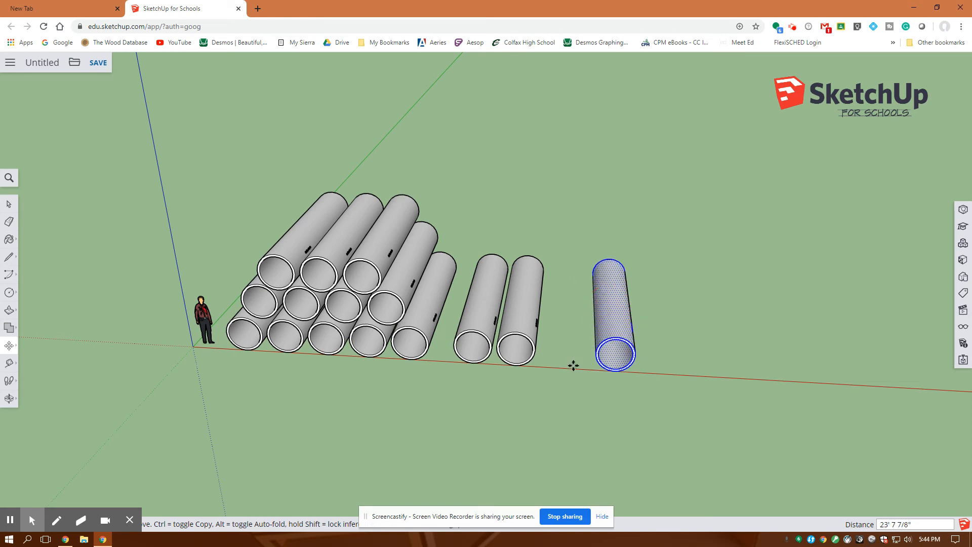
left_click(271, 418)
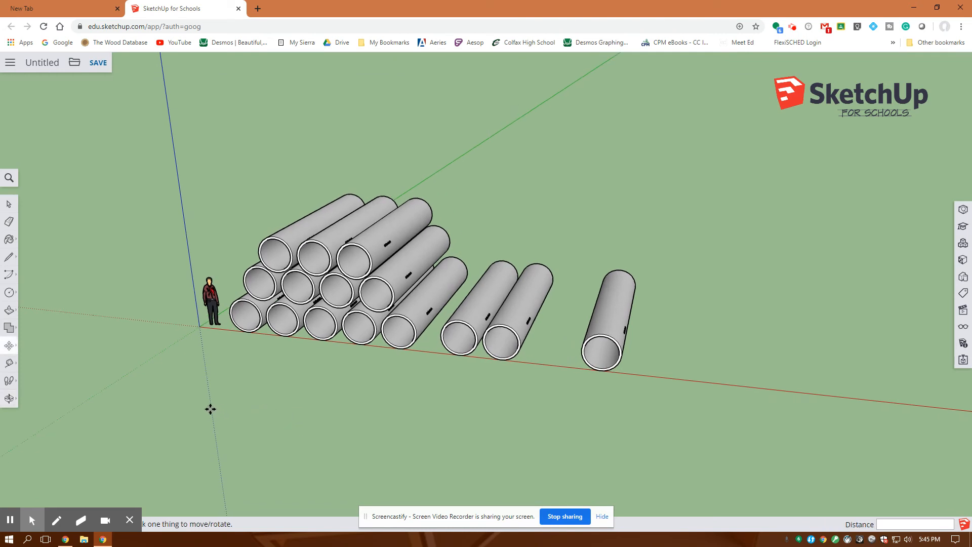
mouse_move(494, 362)
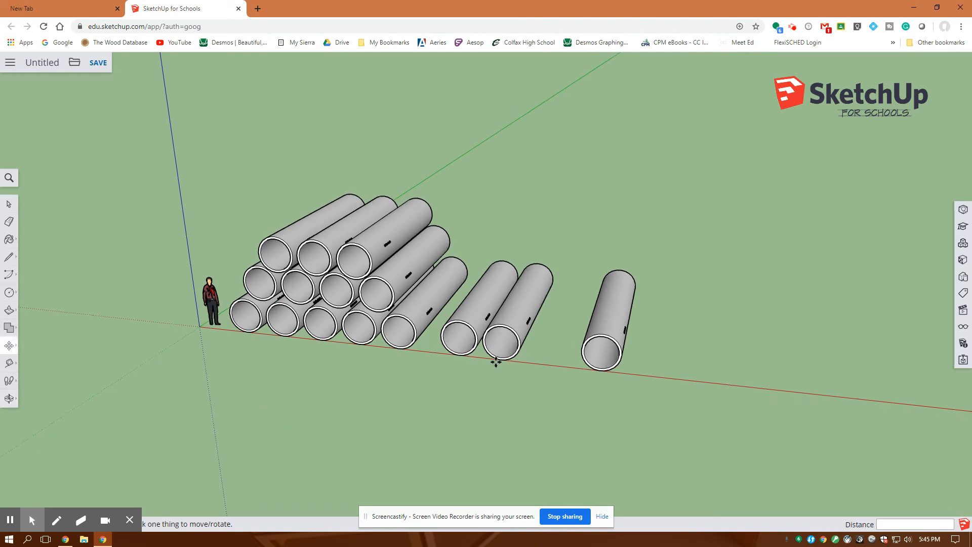
mouse_move(379, 444)
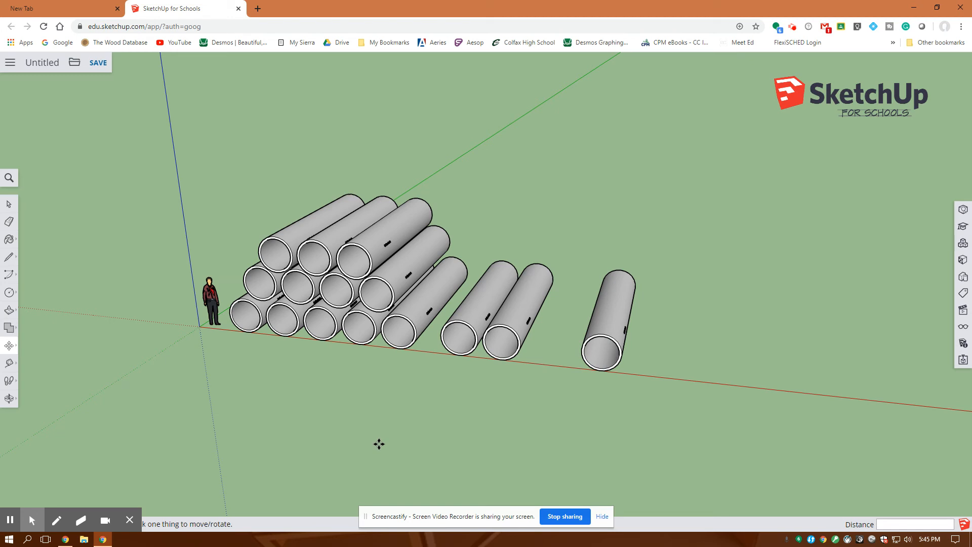
mouse_move(113, 356)
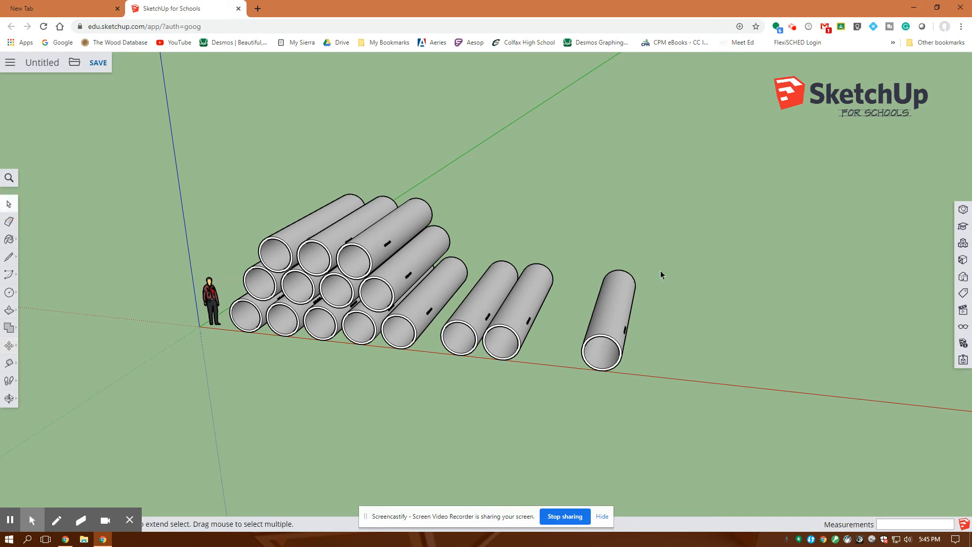
Step: Select the lone loose pipe and begin rotating it with the Rotate tool
left_click(605, 313)
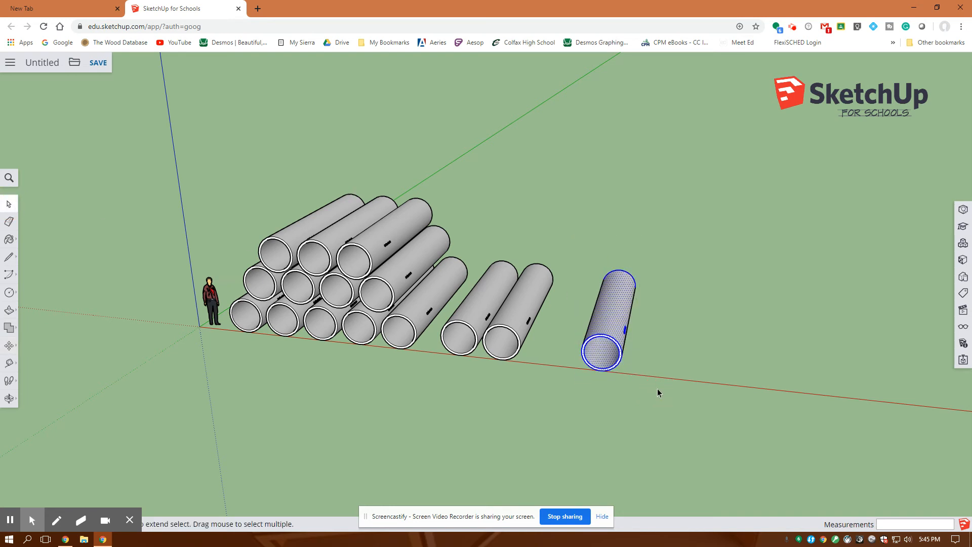
mouse_move(10, 345)
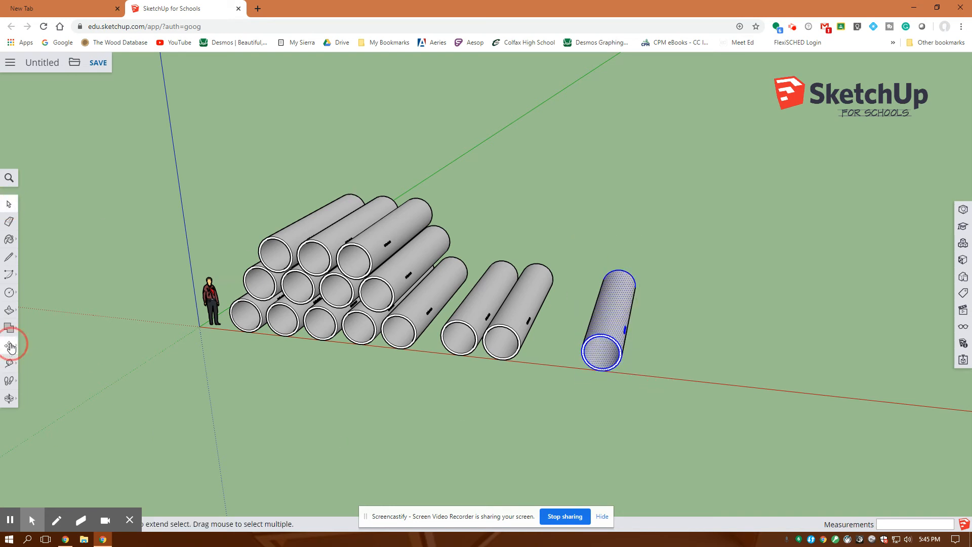
left_click(10, 345)
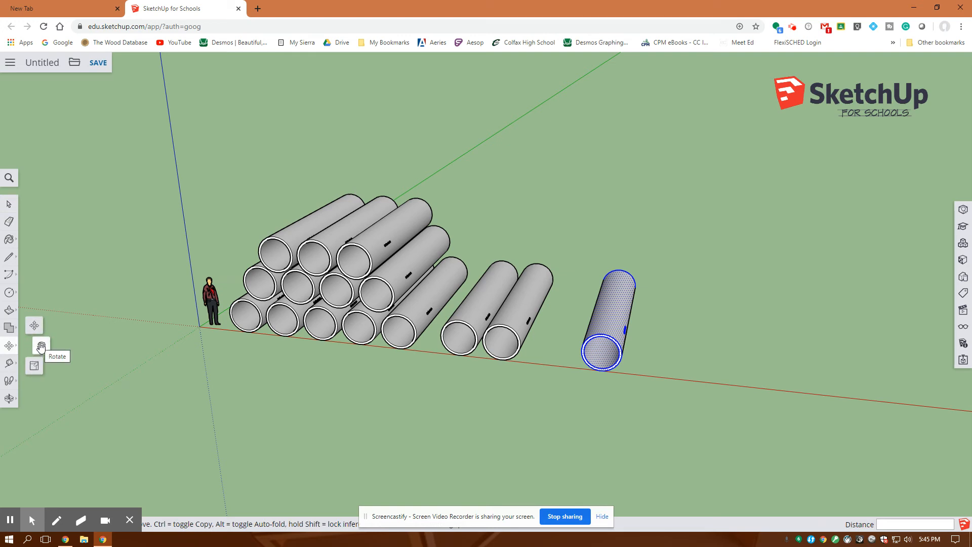
left_click(34, 346)
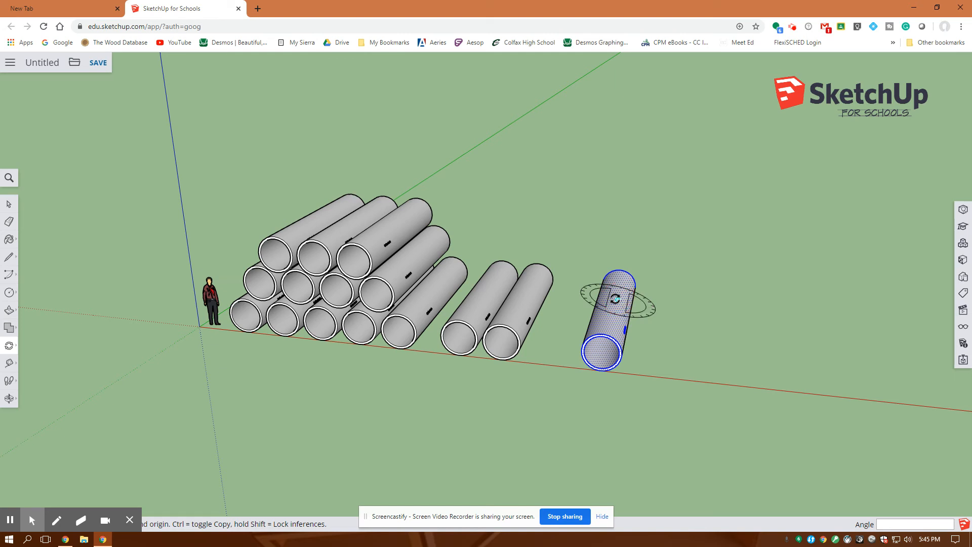
mouse_move(605, 335)
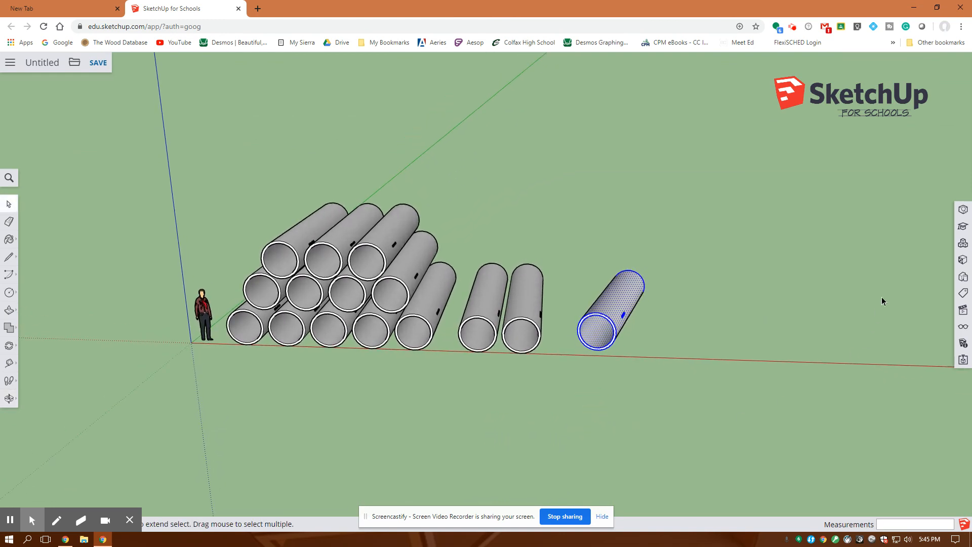
mouse_move(964, 210)
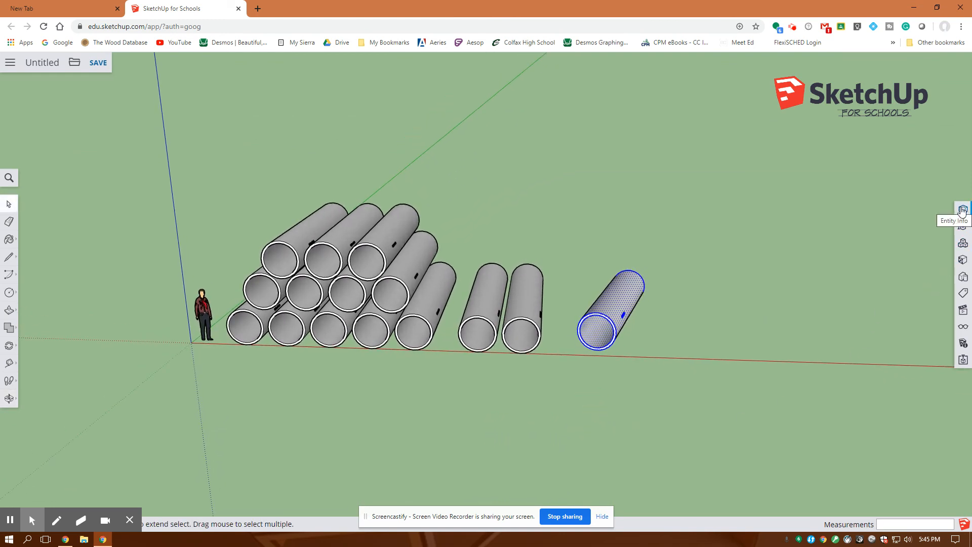
mouse_move(962, 234)
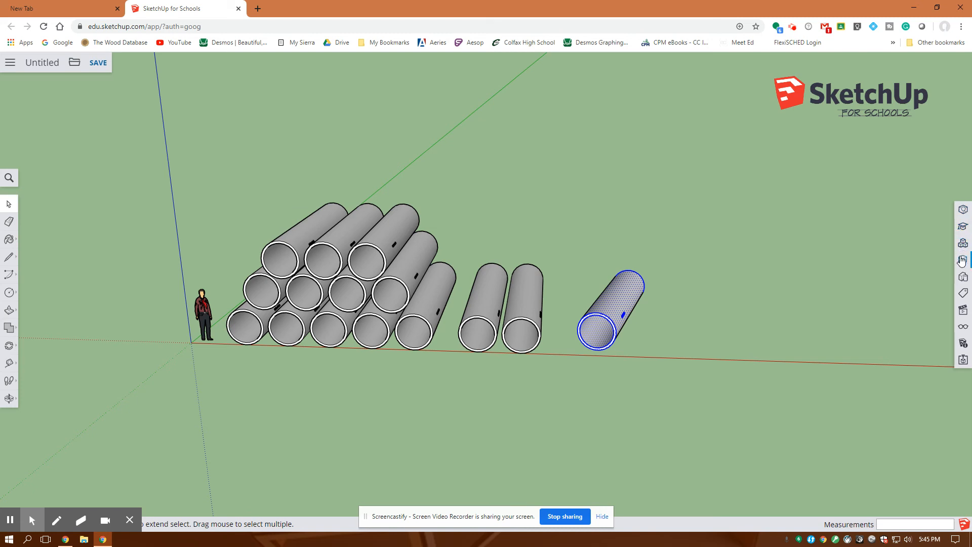
Step: Paint all the stacked and loose pipes with the bright red material
left_click(964, 260)
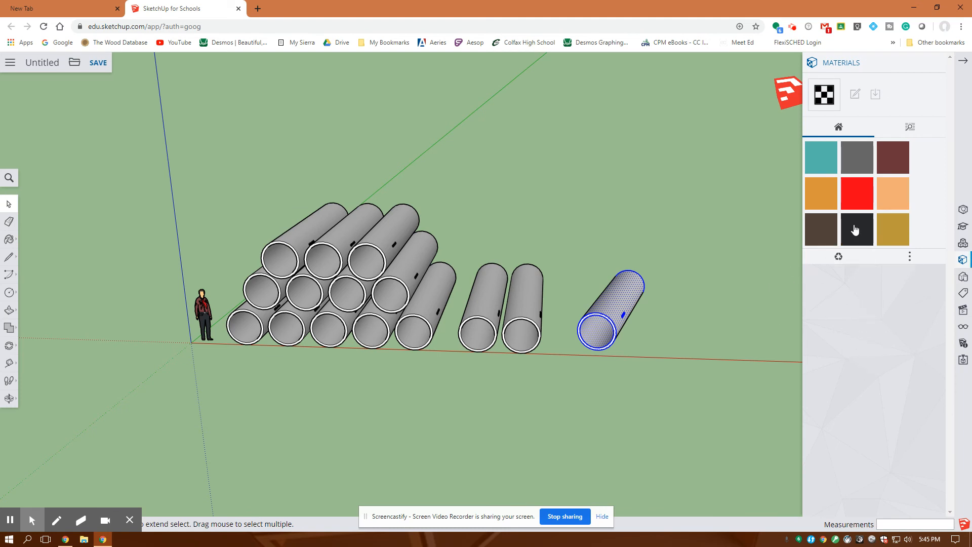
left_click(222, 229)
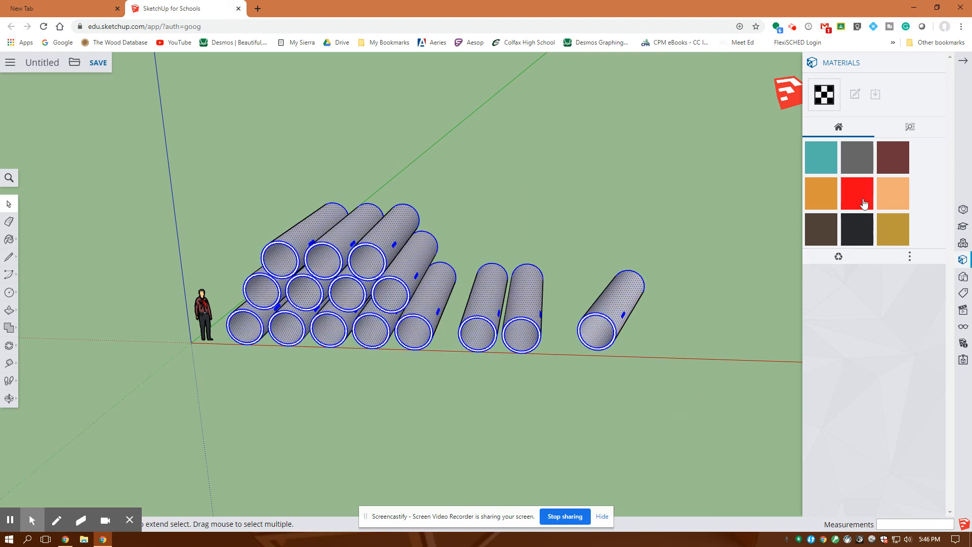
left_click(857, 203)
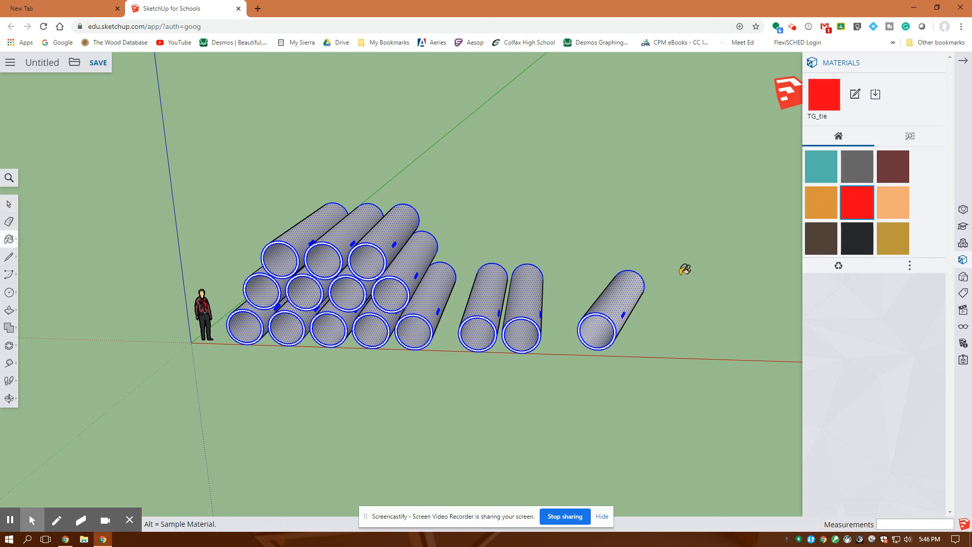
mouse_move(525, 290)
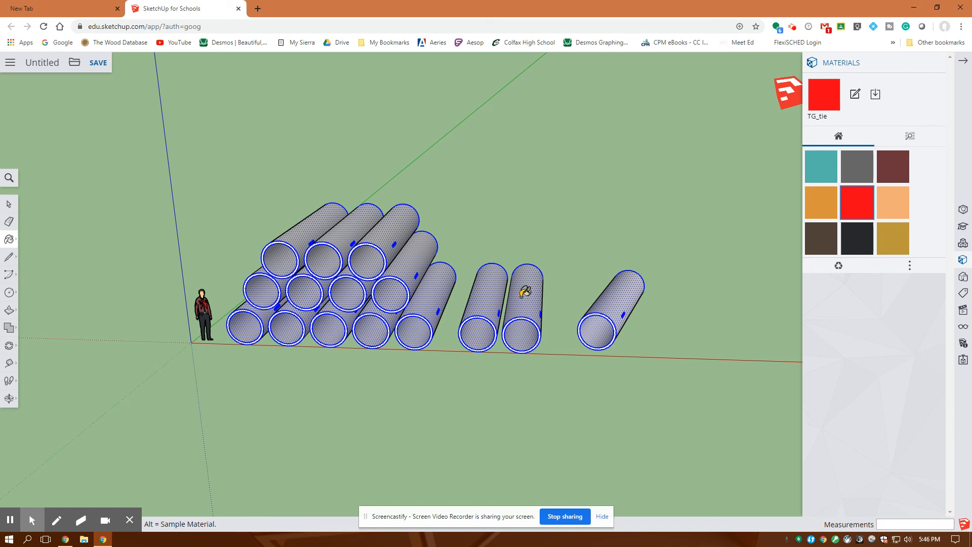
left_click(524, 291)
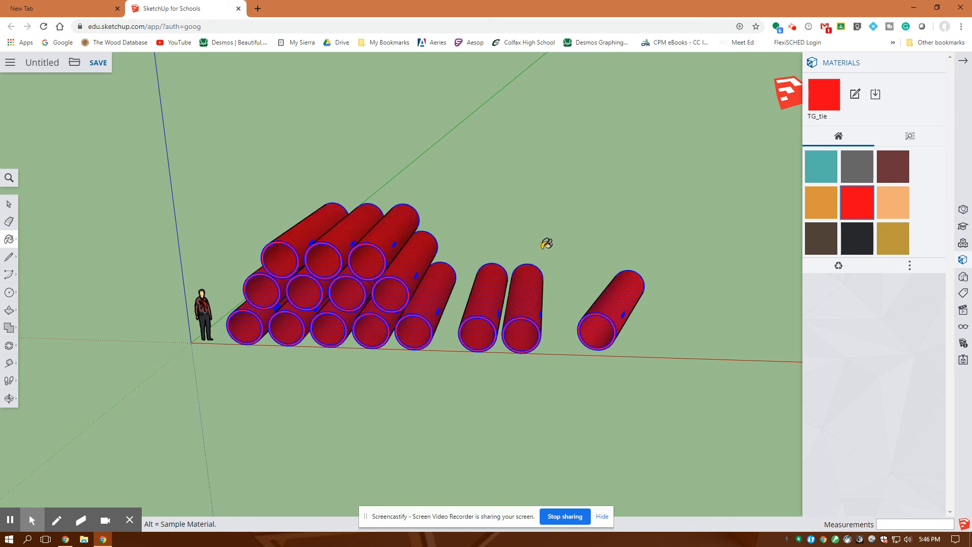
mouse_move(964, 64)
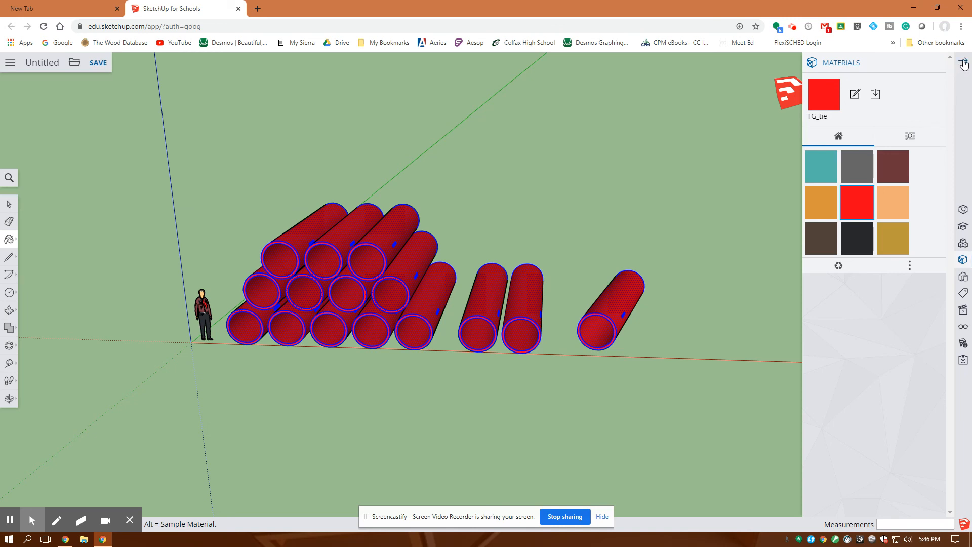
left_click(964, 61)
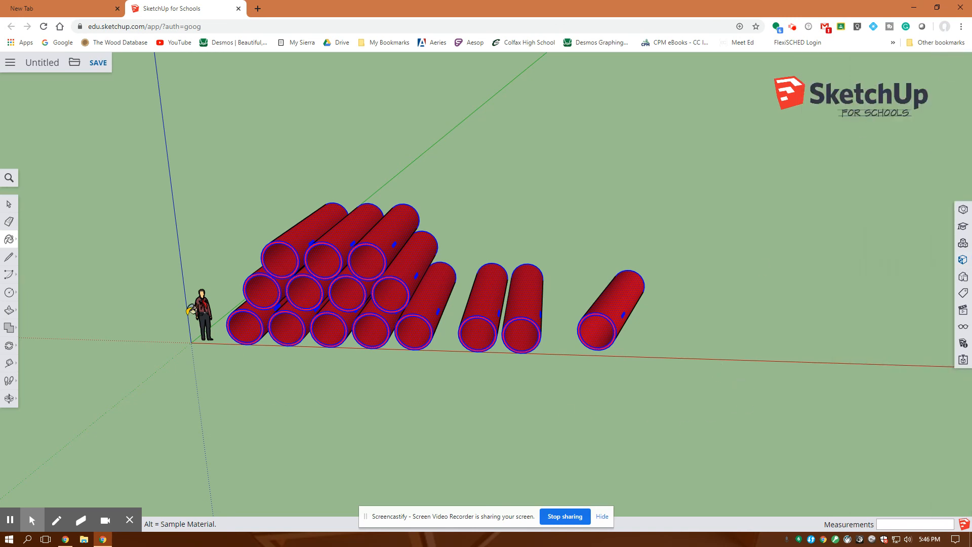
mouse_move(115, 339)
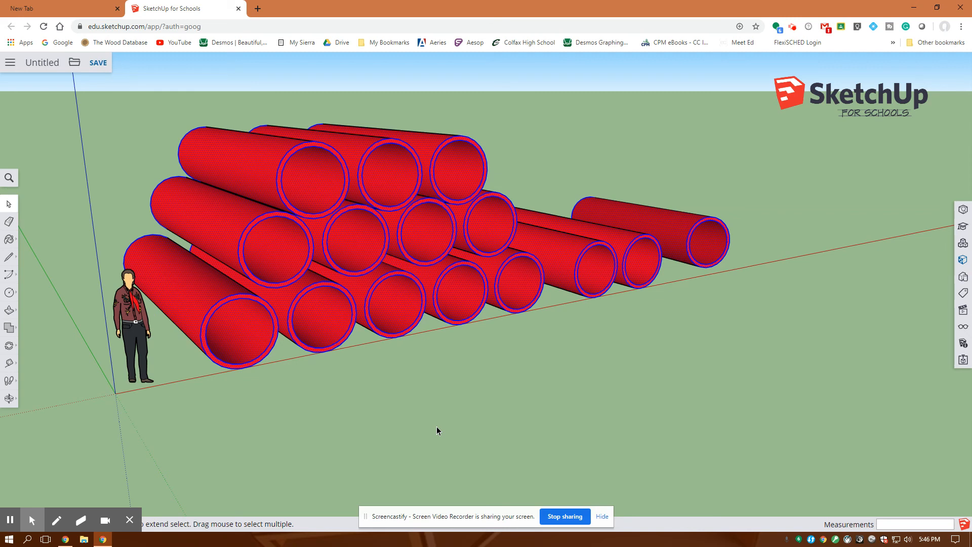
mouse_move(519, 415)
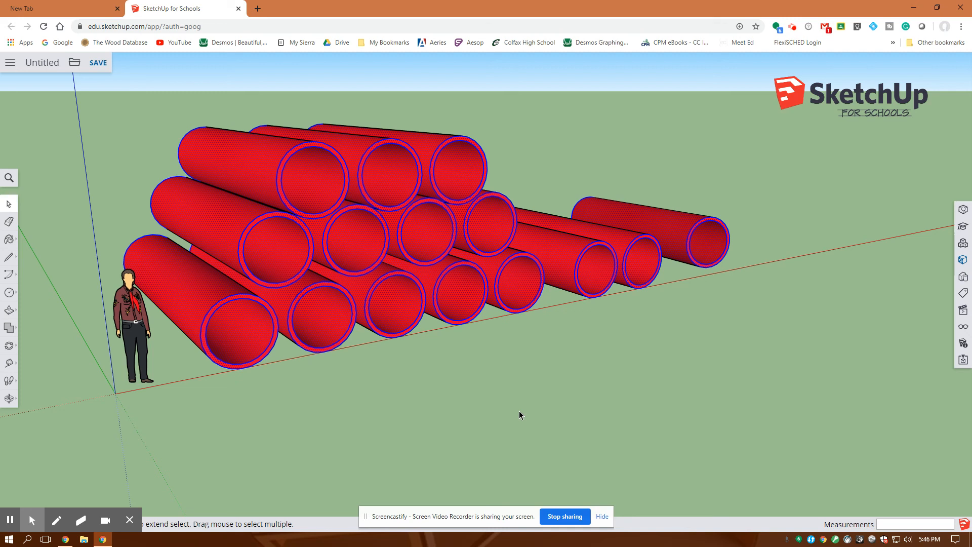
mouse_move(513, 416)
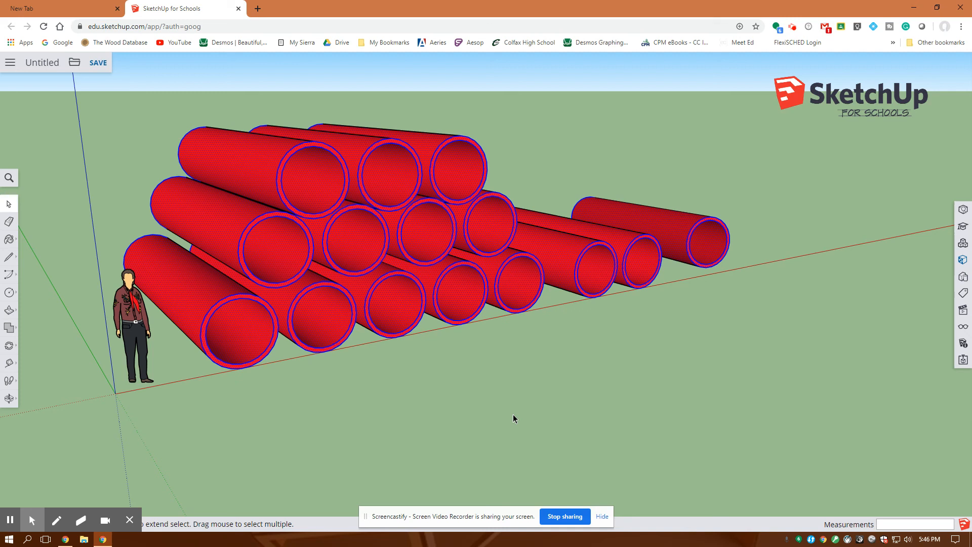
mouse_move(514, 412)
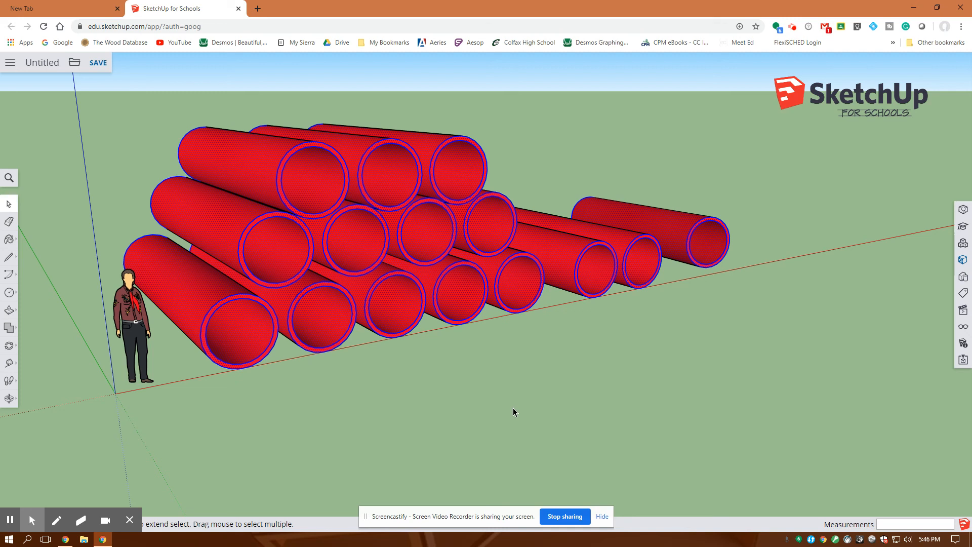
mouse_move(517, 408)
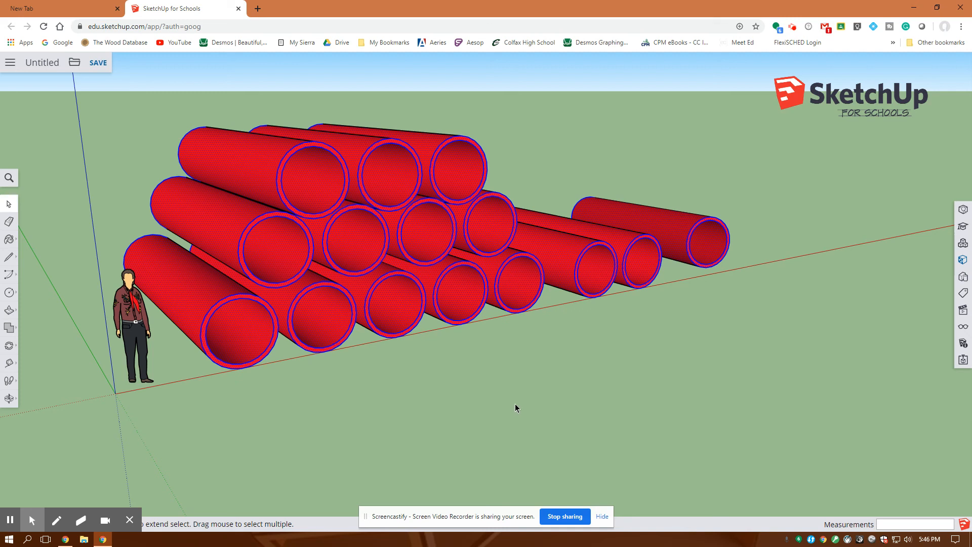
mouse_move(518, 403)
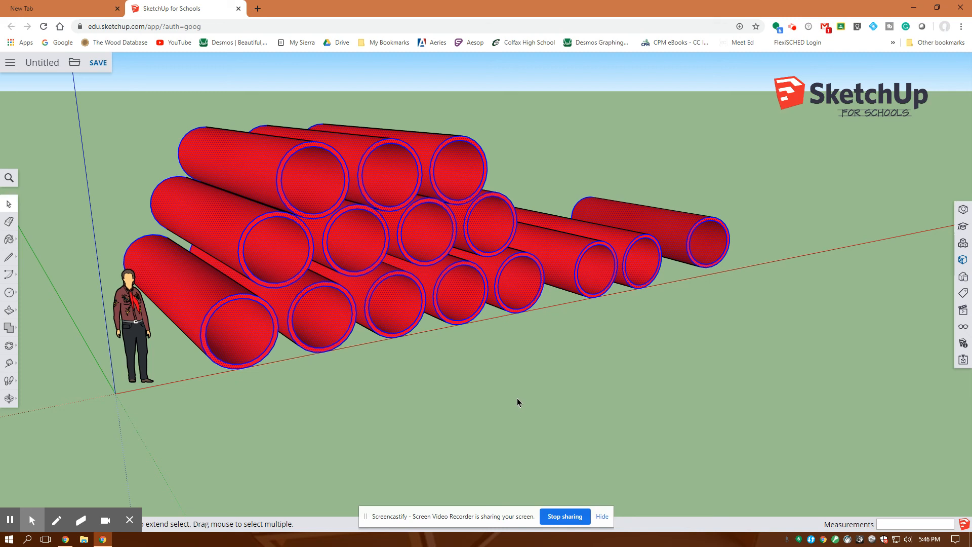
mouse_move(512, 396)
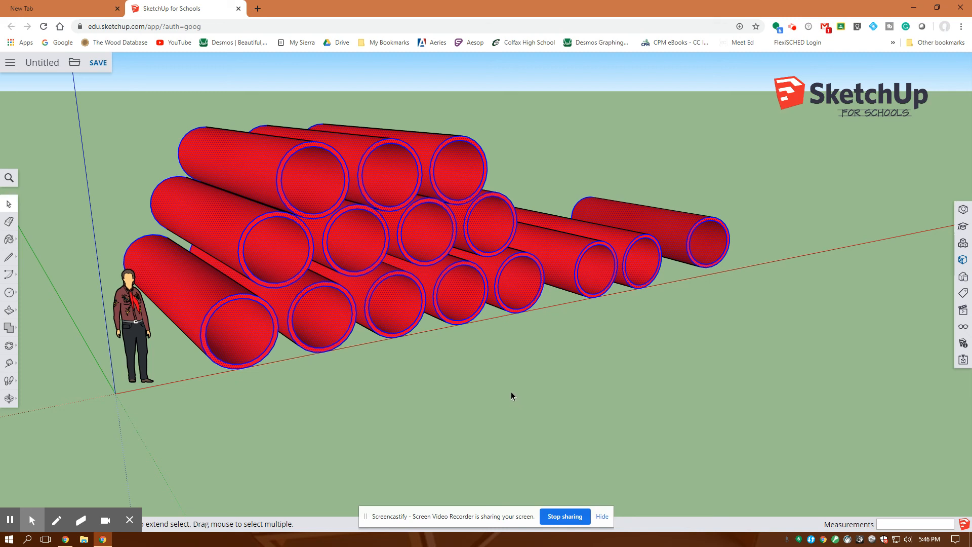